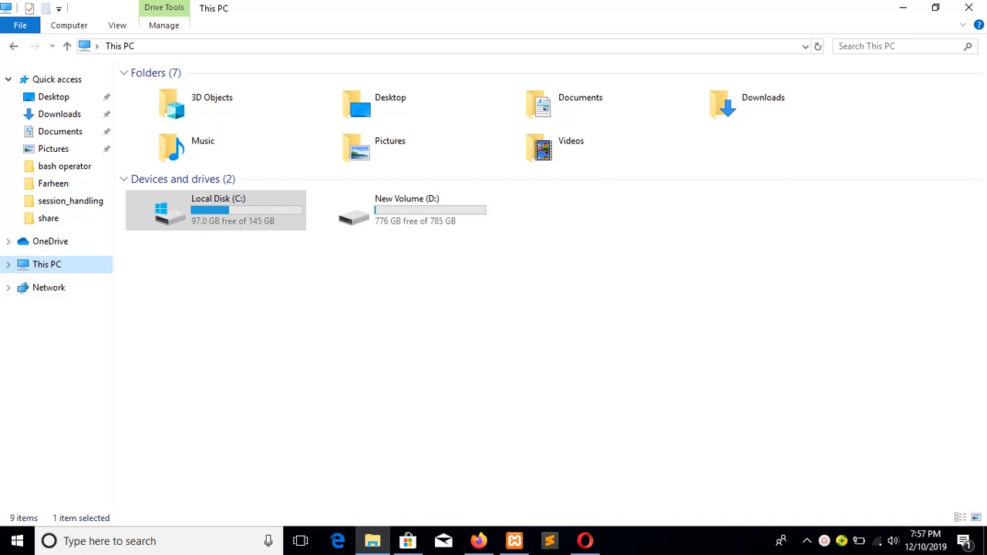
mouse_move(556, 506)
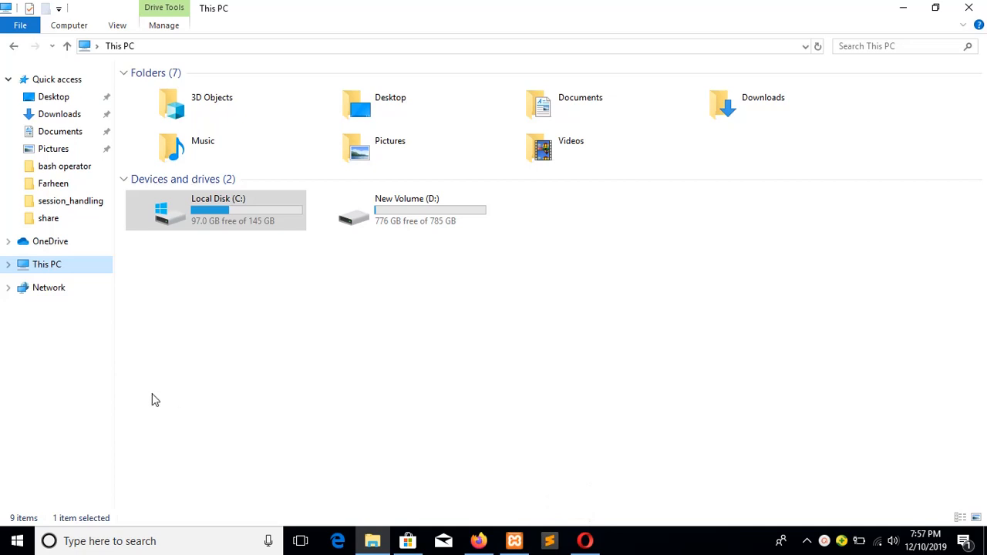
mouse_move(163, 375)
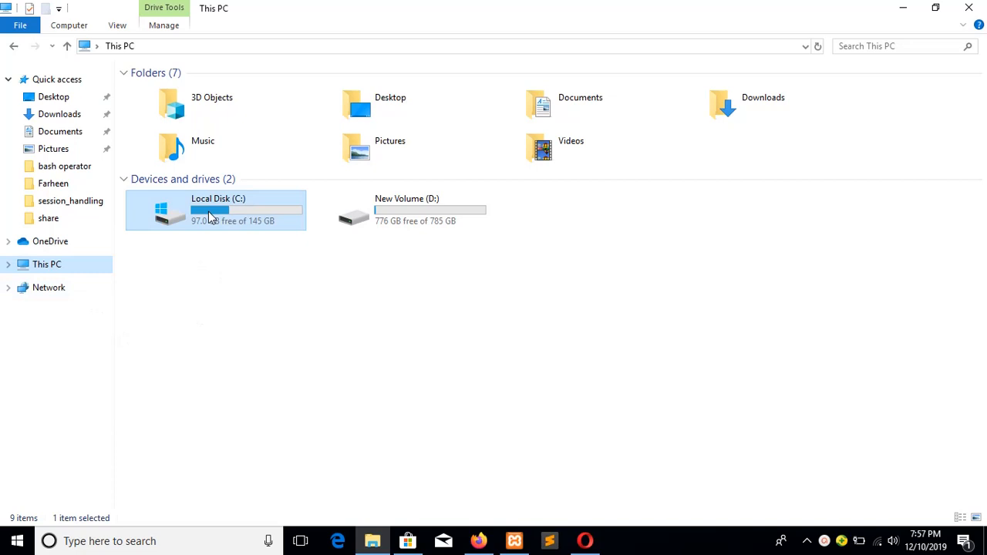
Navigate to the htdocs web root inside xampp on Local Disk (C:)
double_click(213, 213)
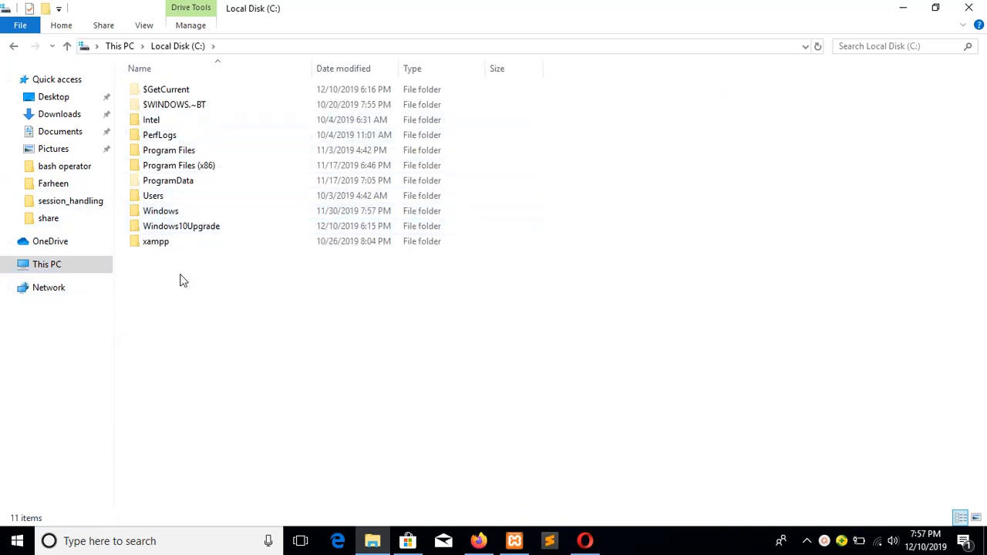
double_click(154, 240)
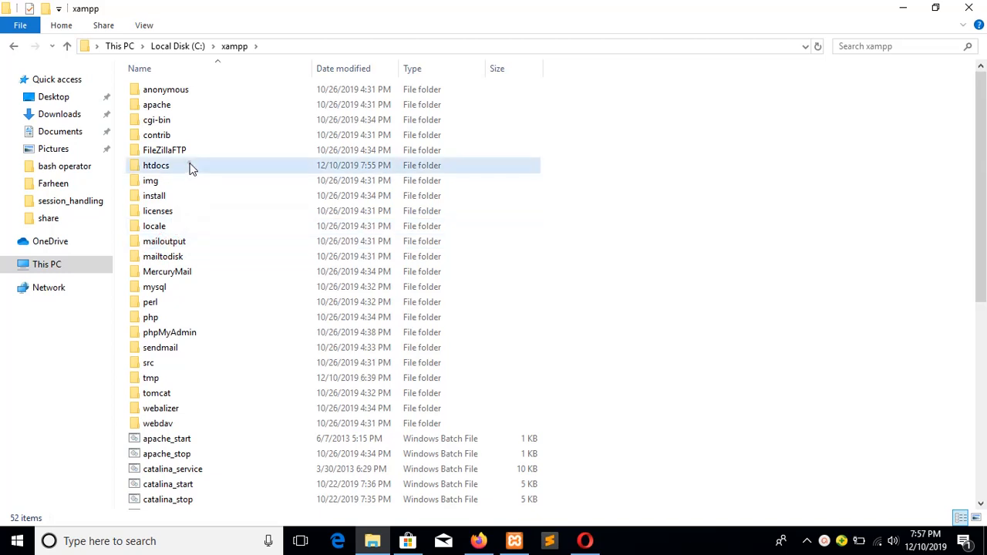
double_click(156, 165)
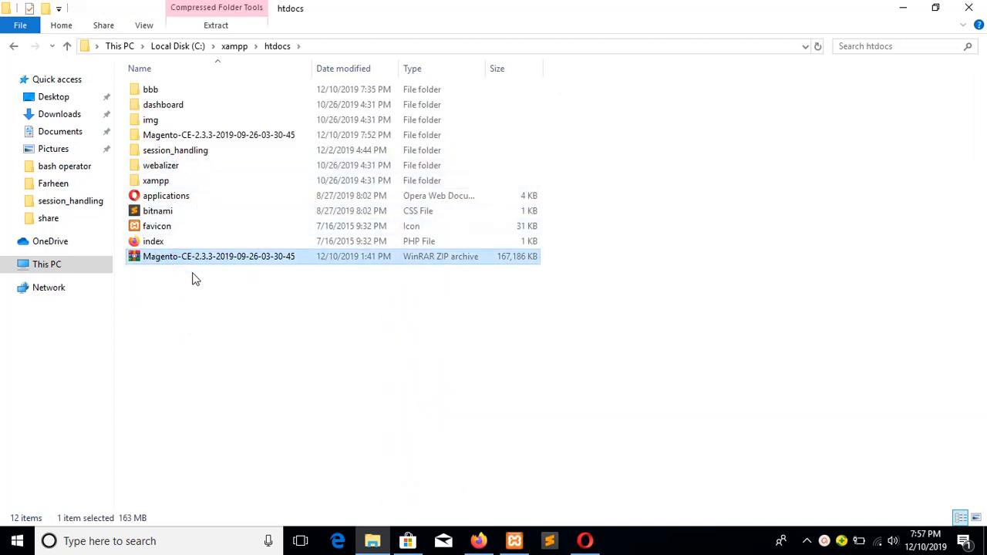
Look inside the extracted Magento-CE-2.3.3 folder, then return to htdocs
click(219, 136)
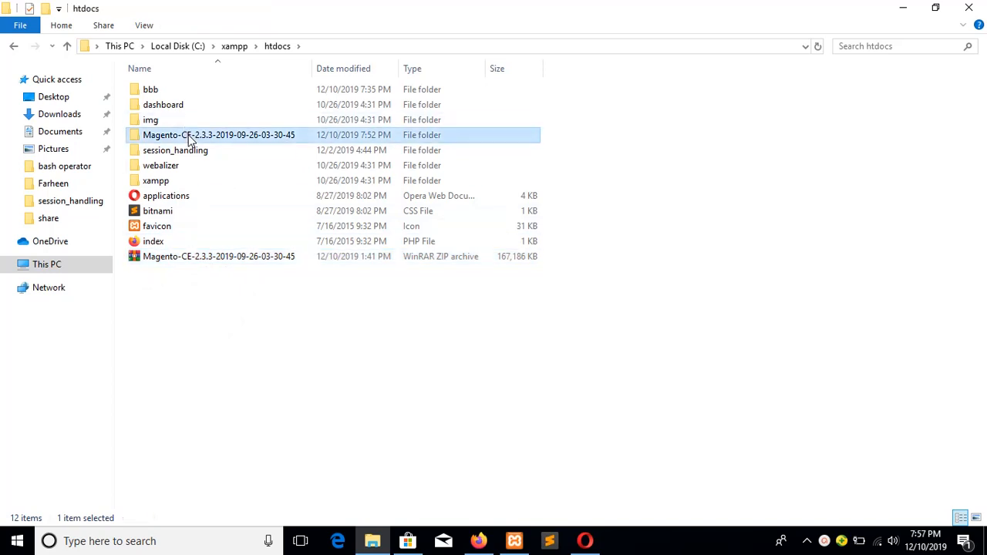
double_click(219, 136)
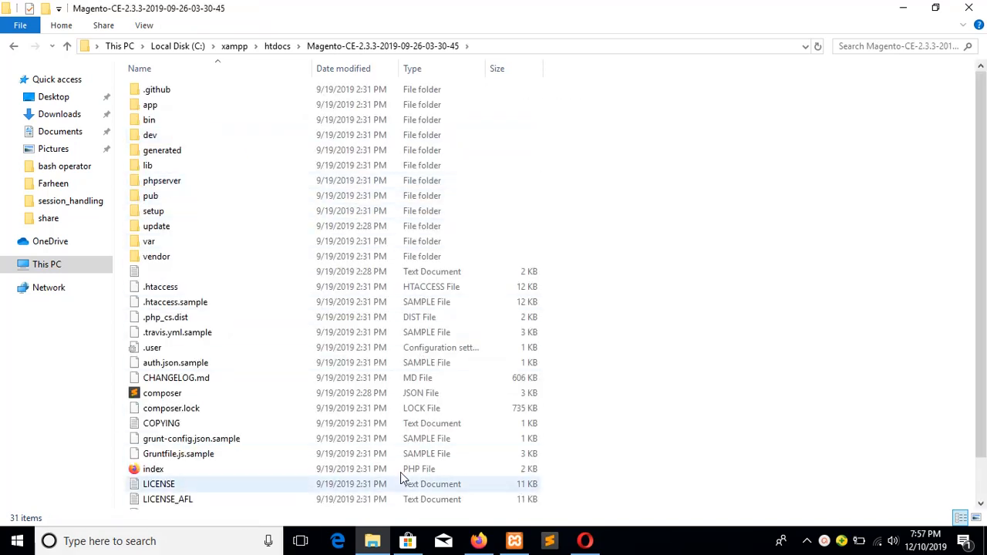
click(277, 46)
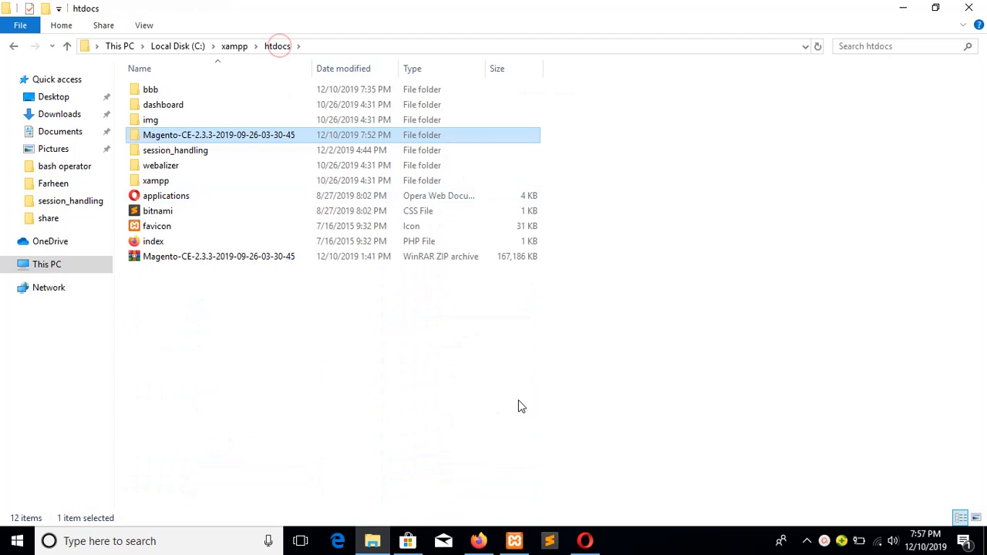
mouse_move(213, 145)
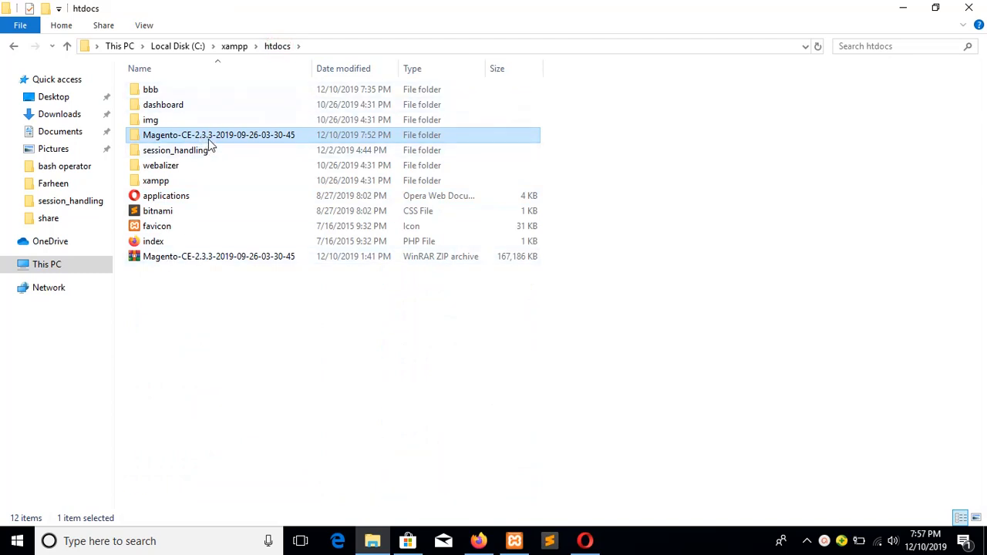
Rename the extracted Magento-CE folder to 'Magento'
right_click(208, 135)
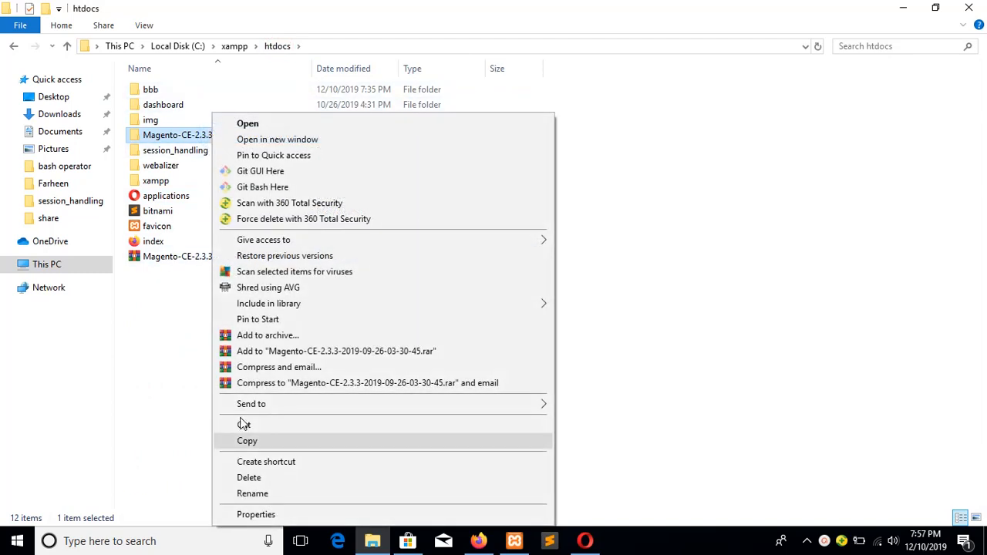
click(253, 494)
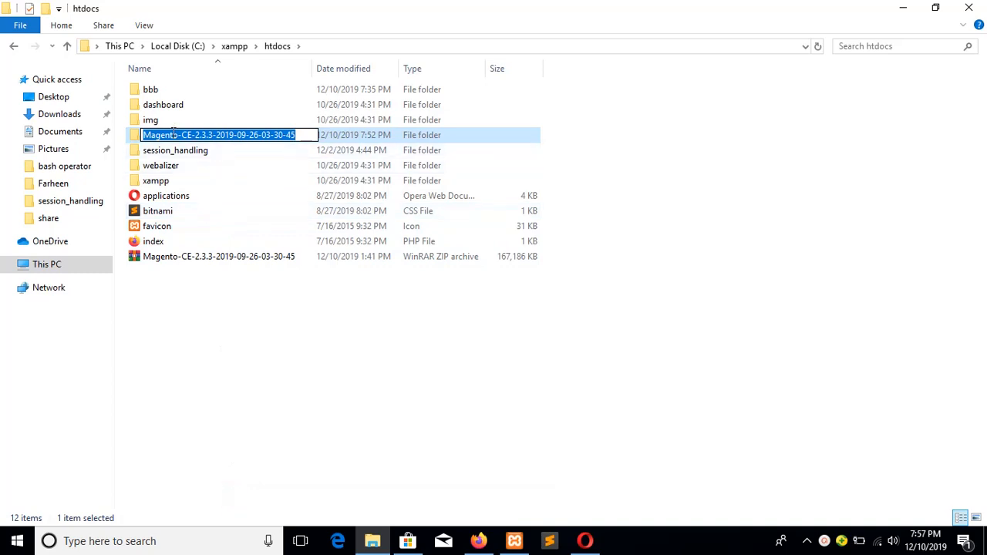
text(Magento)
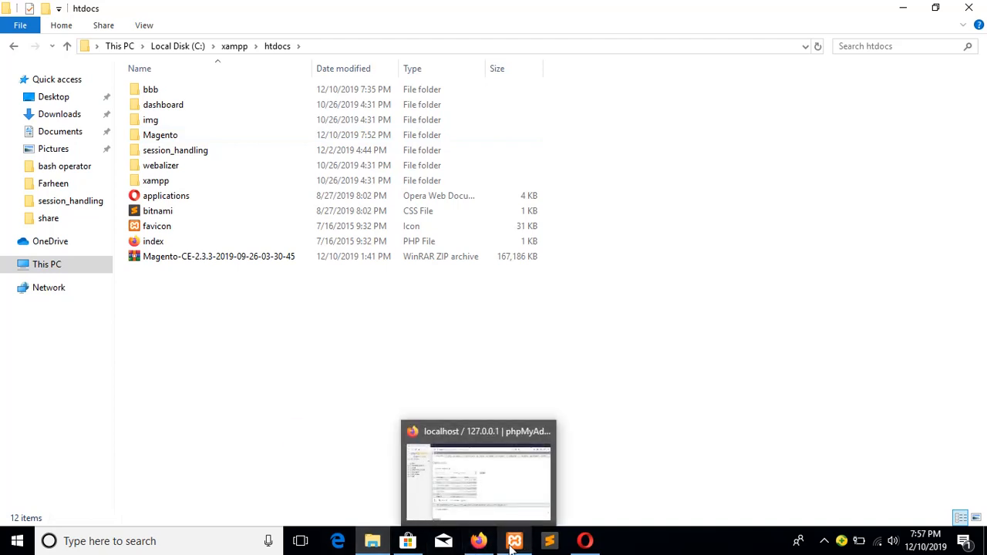
From XAMPP Control Panel, bring up PHP's php.ini in Notepad
click(598, 169)
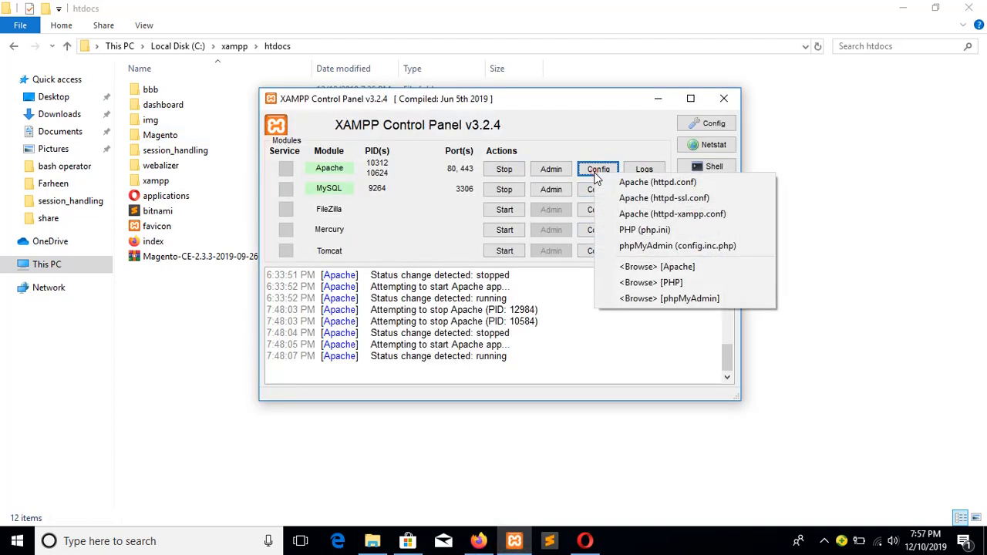
click(645, 230)
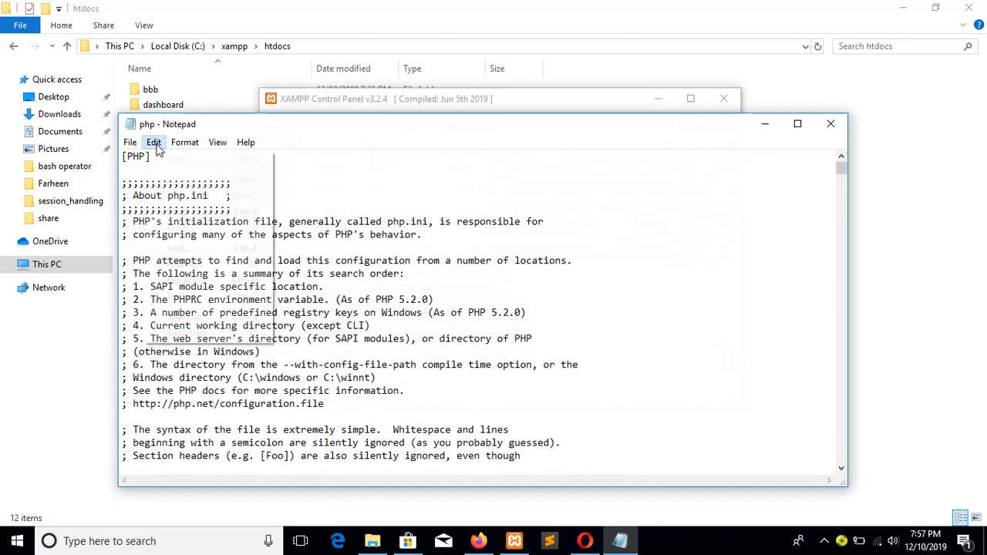
Search php.ini for 'exte' to reach the Windows extensions list
click(154, 142)
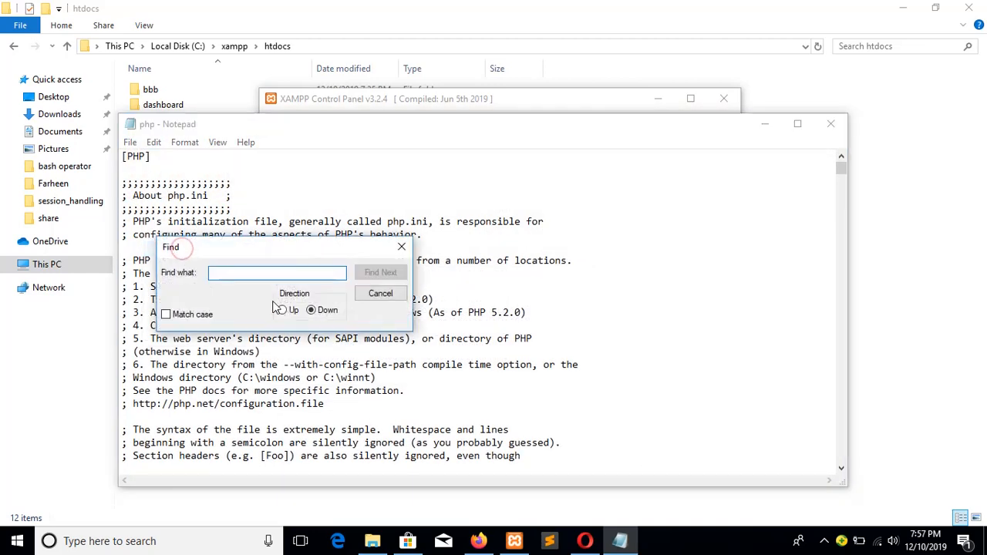
text(extensio)
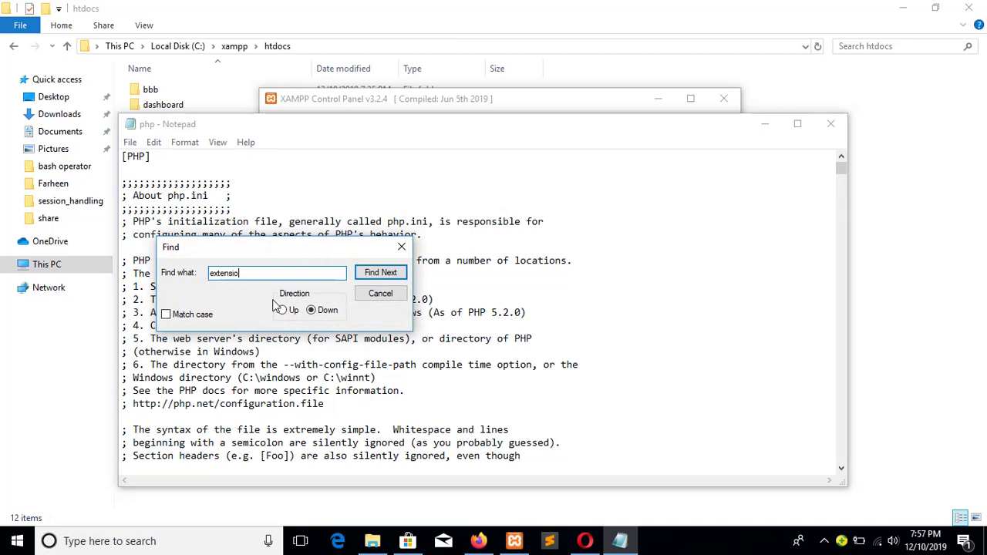
click(379, 271)
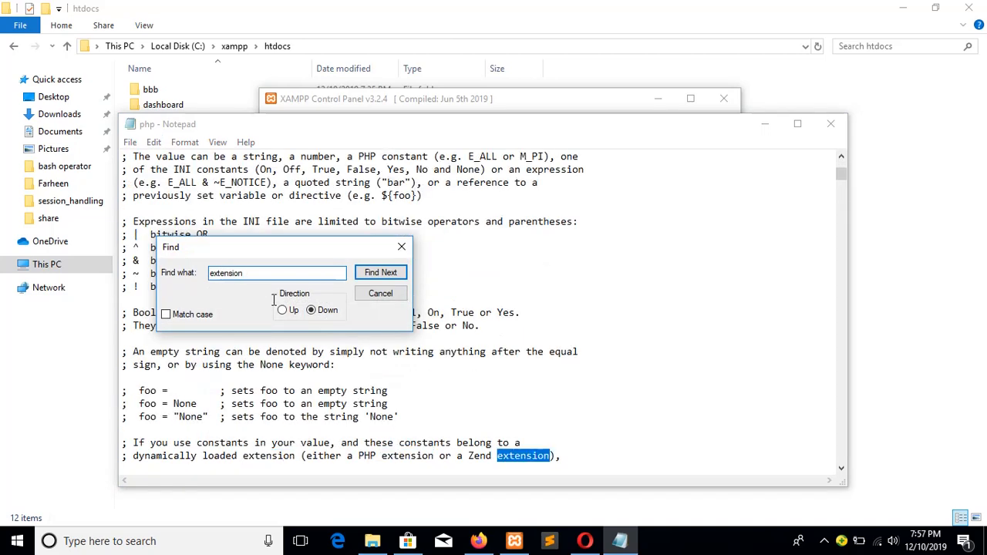
click(380, 272)
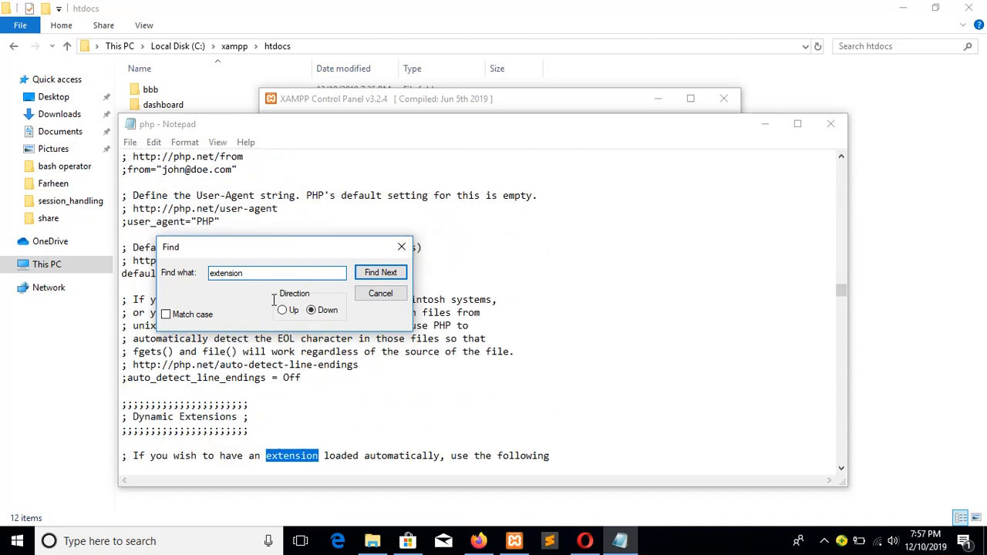
click(380, 271)
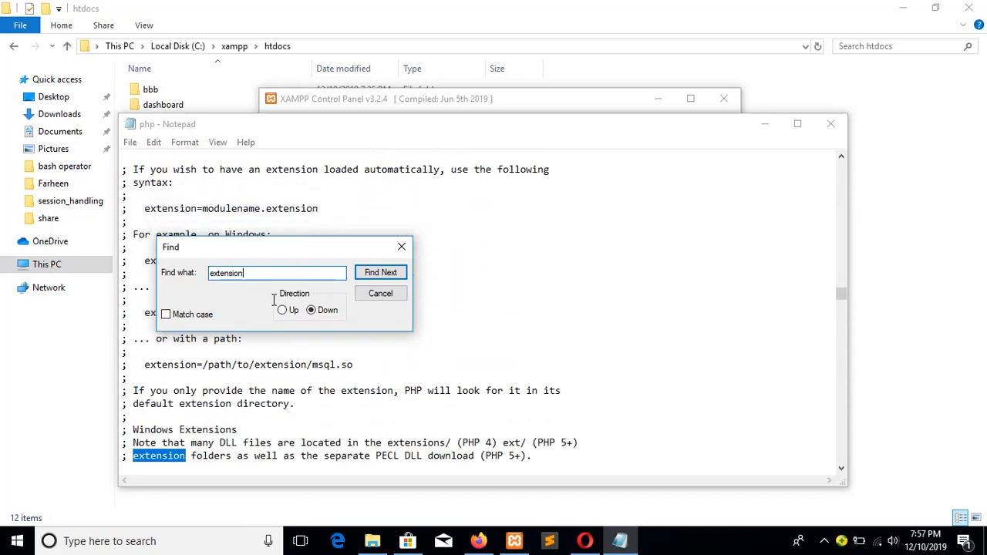
click(380, 271)
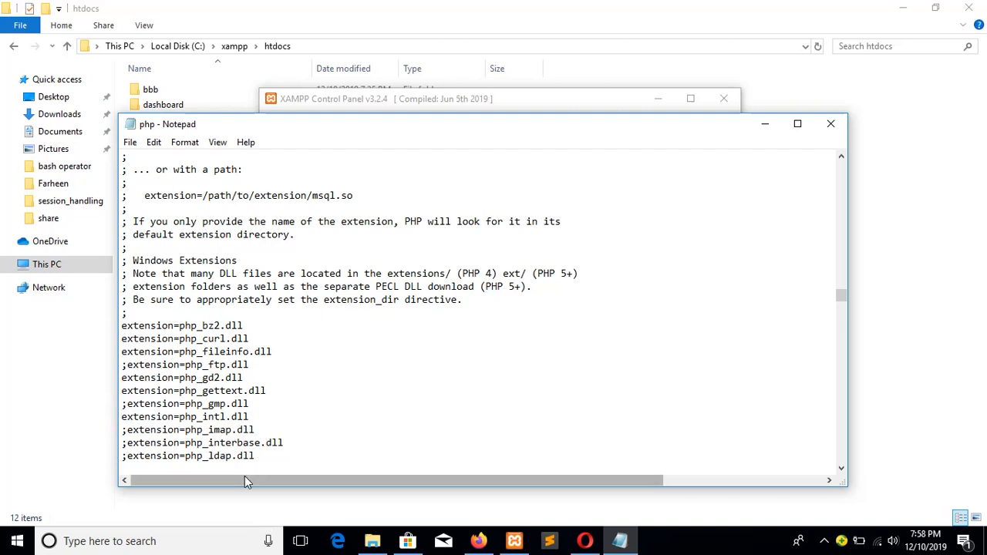
Enable the php_intl, php_soap and php_xsl extension lines by removing their semicolons
triple_click(185, 417)
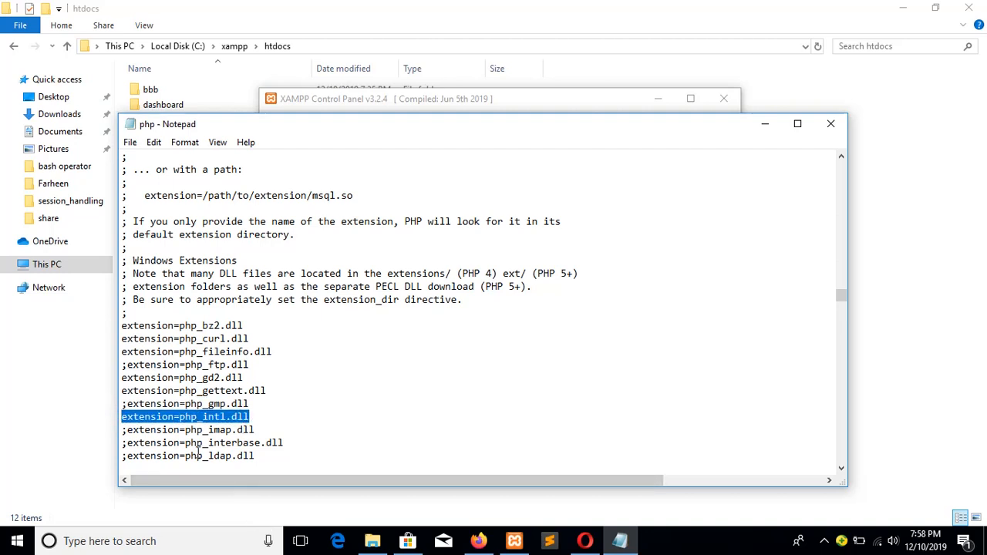
scroll(down, 3)
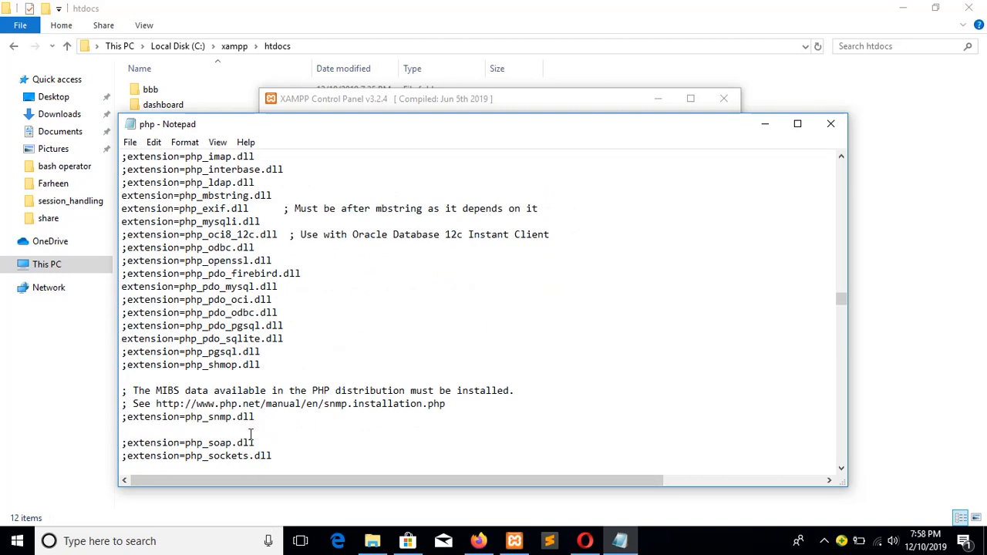
double_click(188, 441)
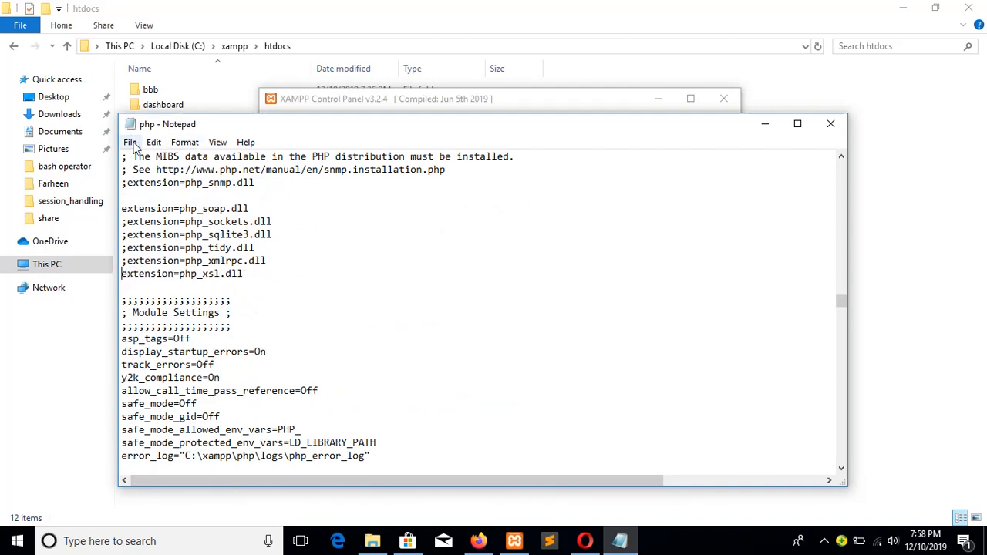
mouse_move(515, 540)
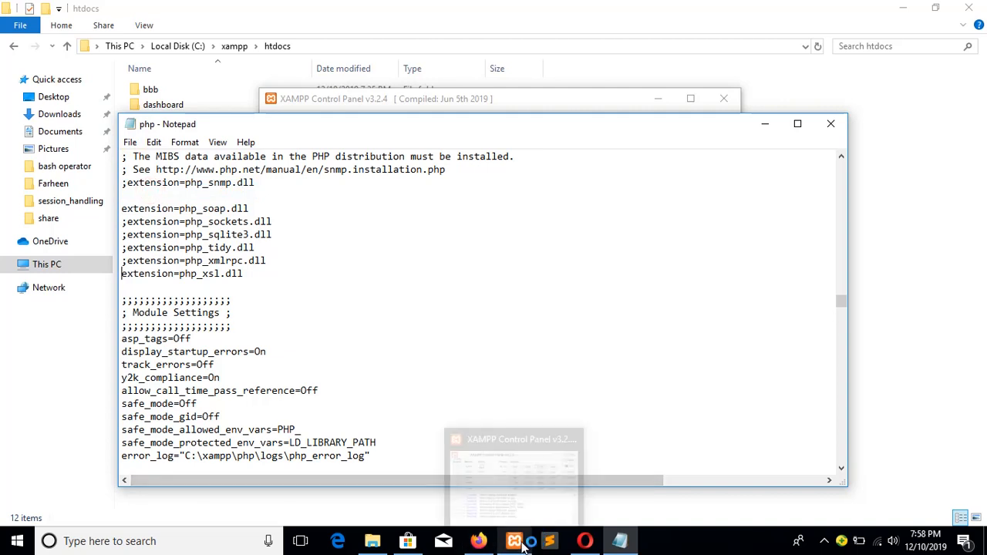
Restart Apache in XAMPP Control Panel so the new PHP settings take effect
click(515, 540)
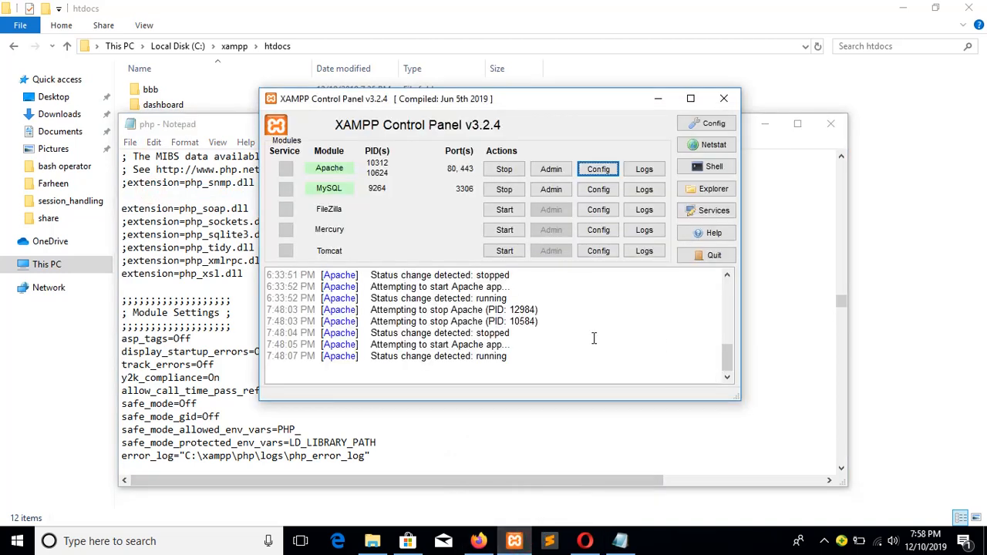
click(503, 168)
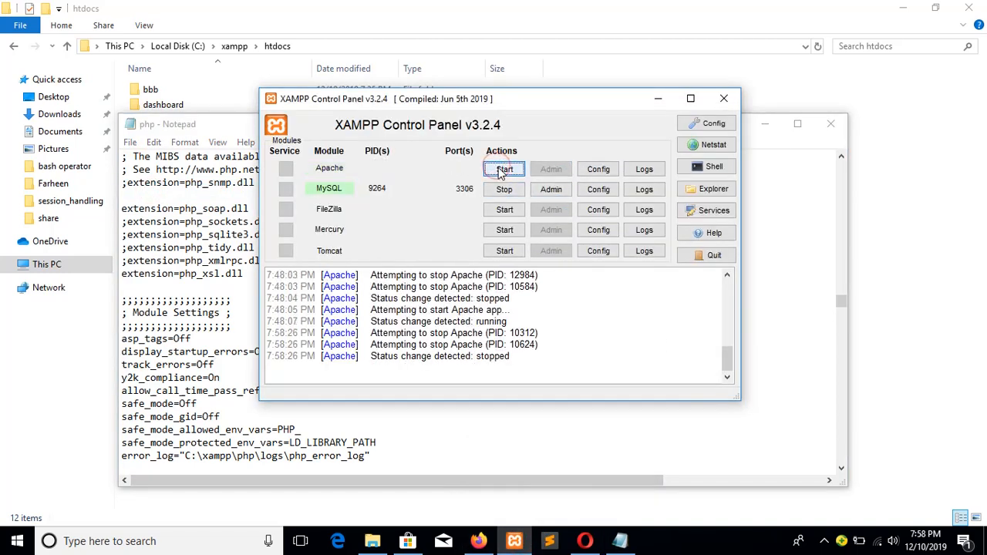
click(503, 168)
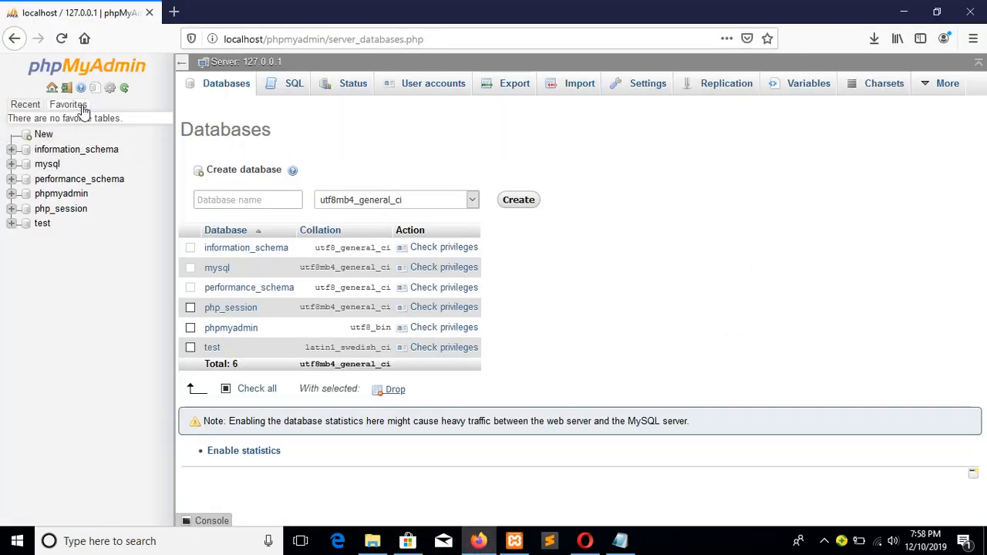
Create a new empty database named 'magento' in phpMyAdmin
click(229, 201)
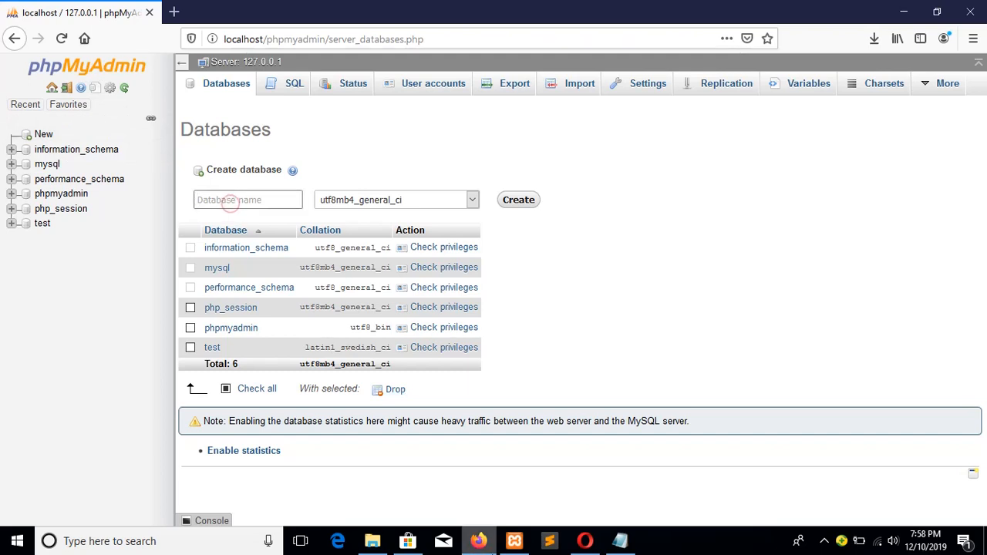
text(mage)
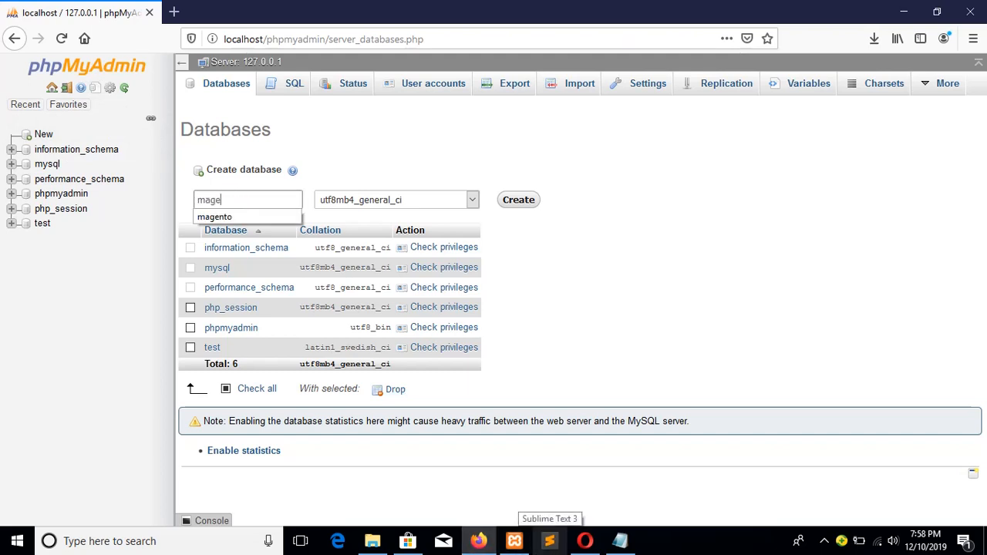
text(nto)
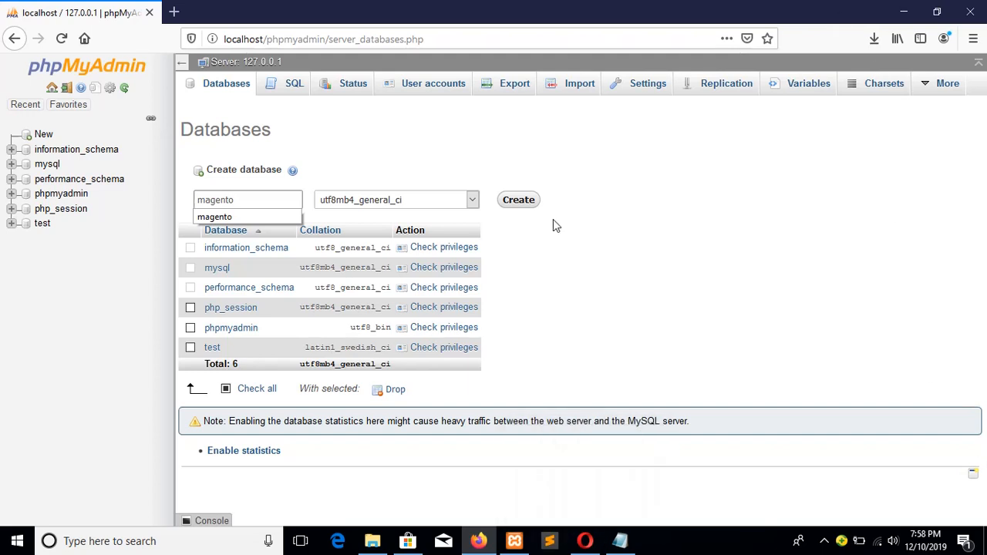
click(519, 199)
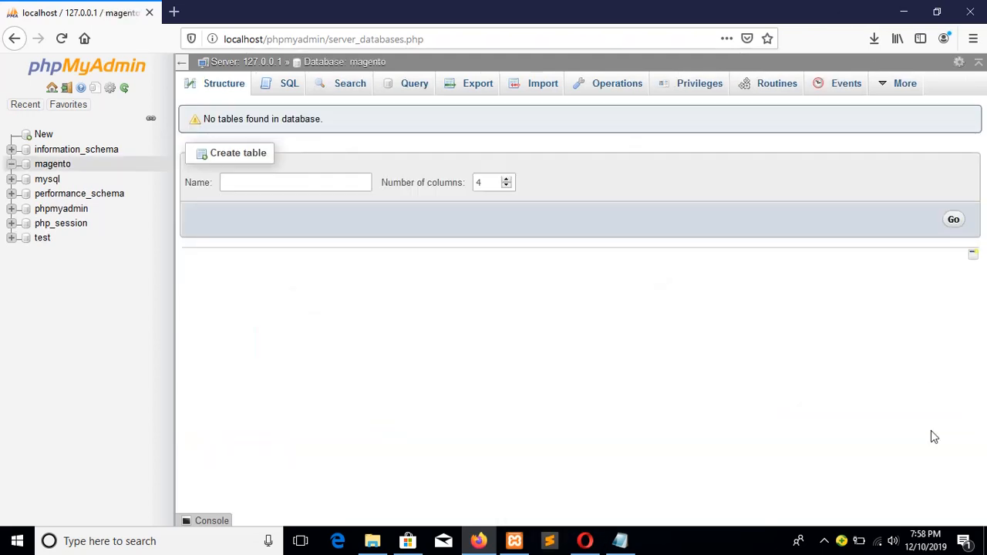
mouse_move(580, 497)
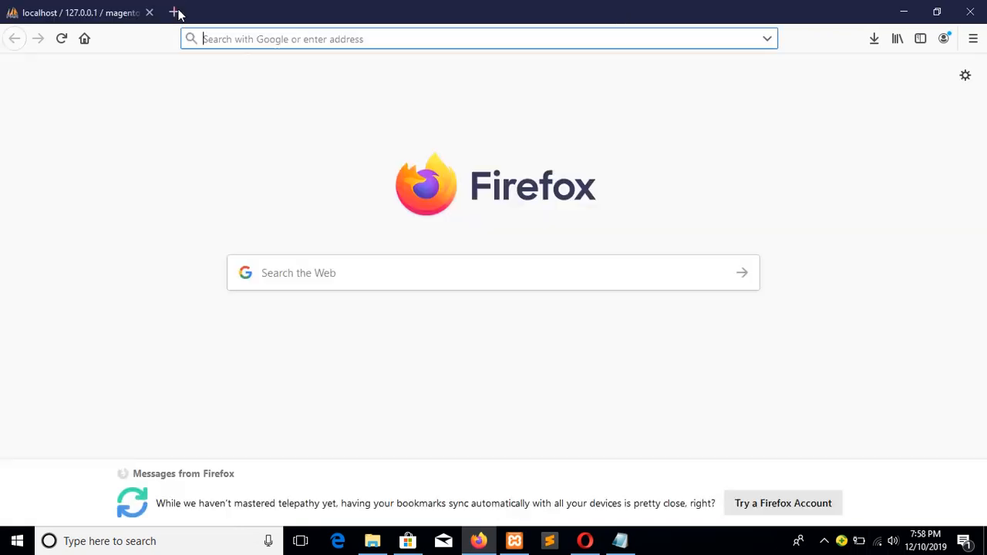
Browse to localhost/Magento/setup, agree to the terms and pass the readiness check
click(175, 13)
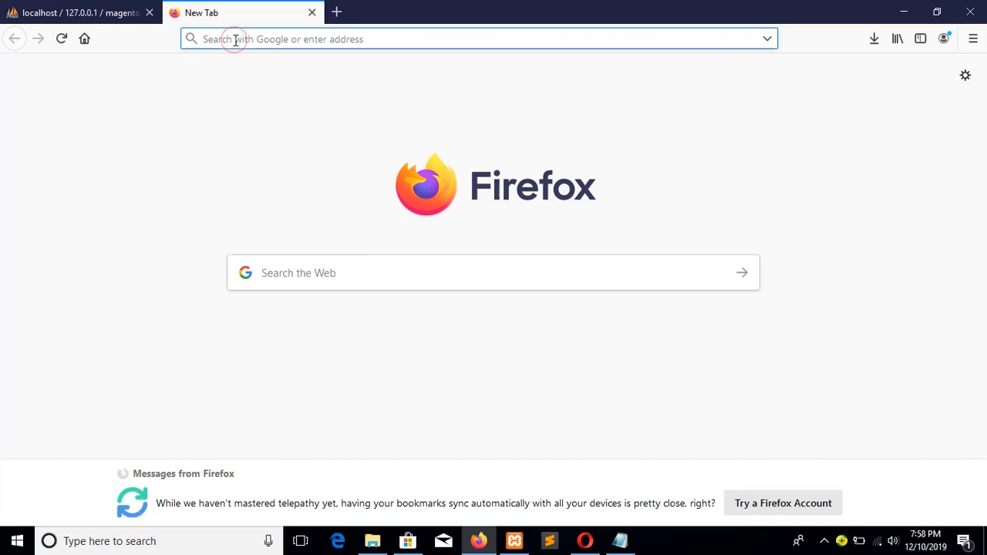
text(localhost/Magento/setup/#/landing-install)
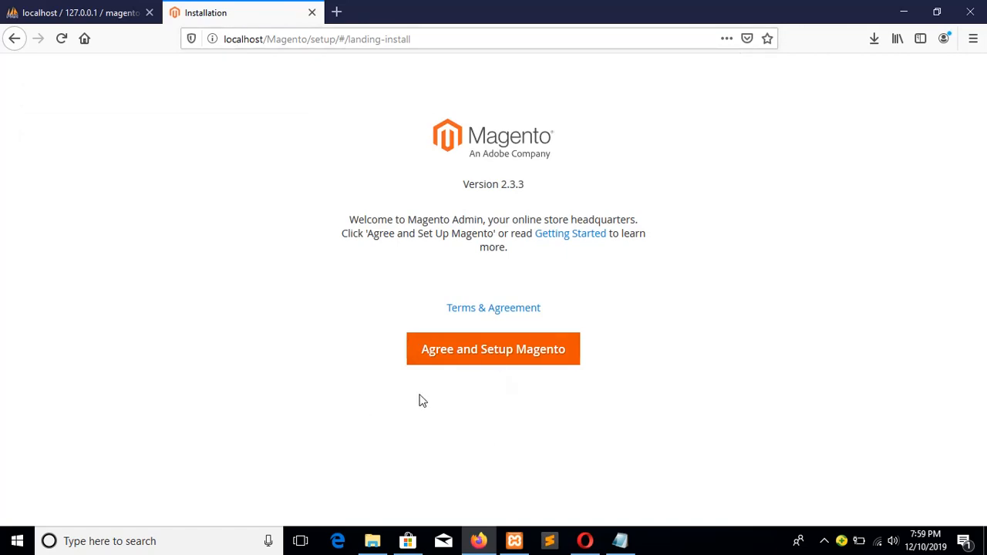
click(494, 349)
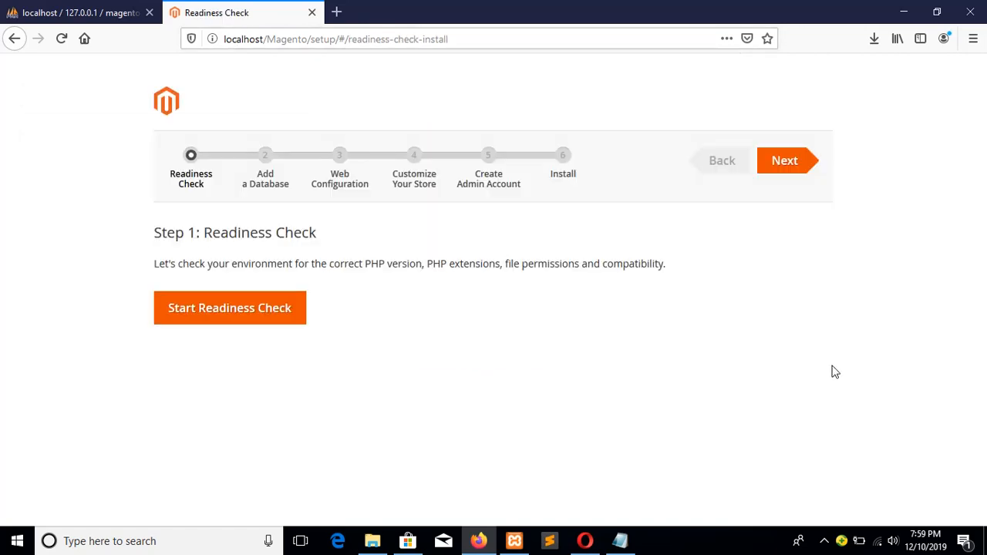
mouse_move(219, 323)
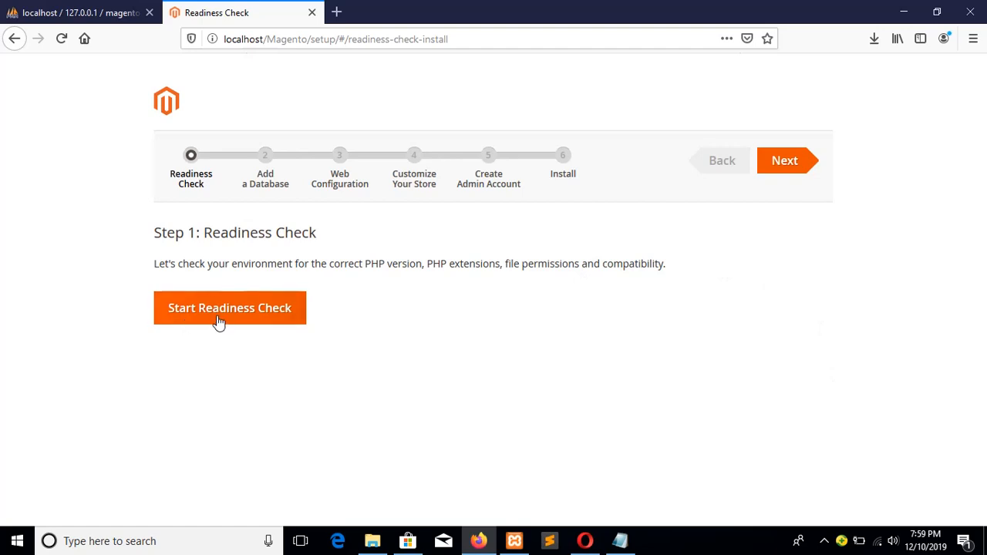
click(228, 308)
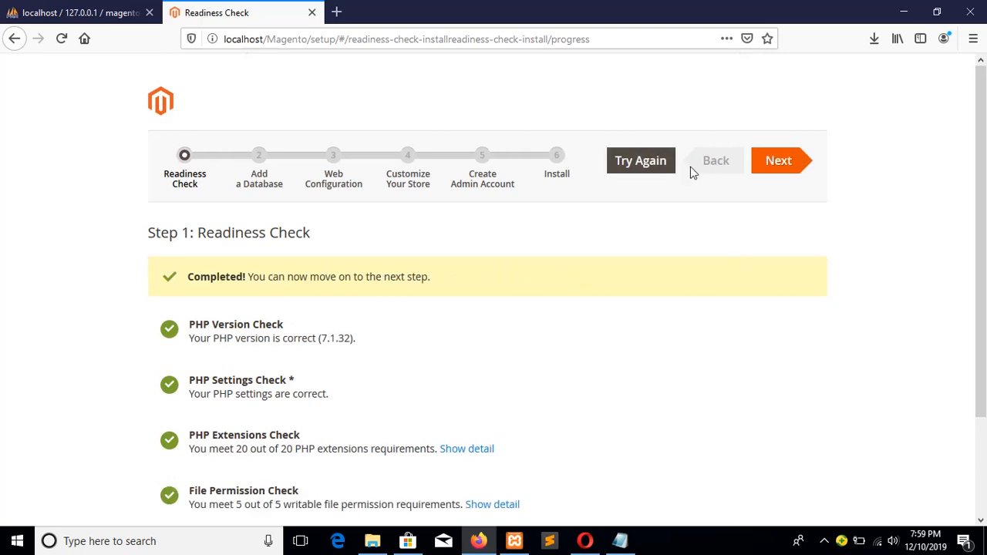
click(777, 160)
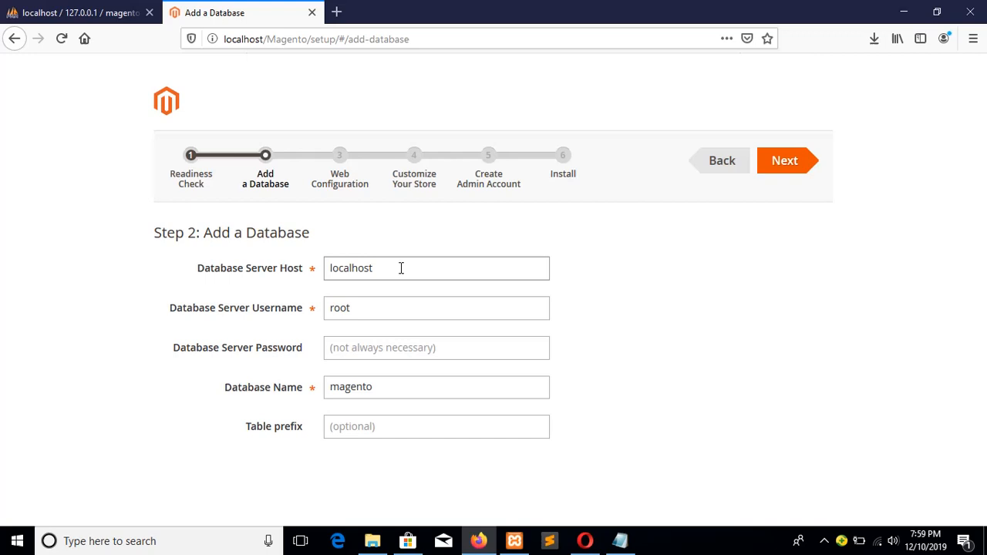
mouse_move(401, 277)
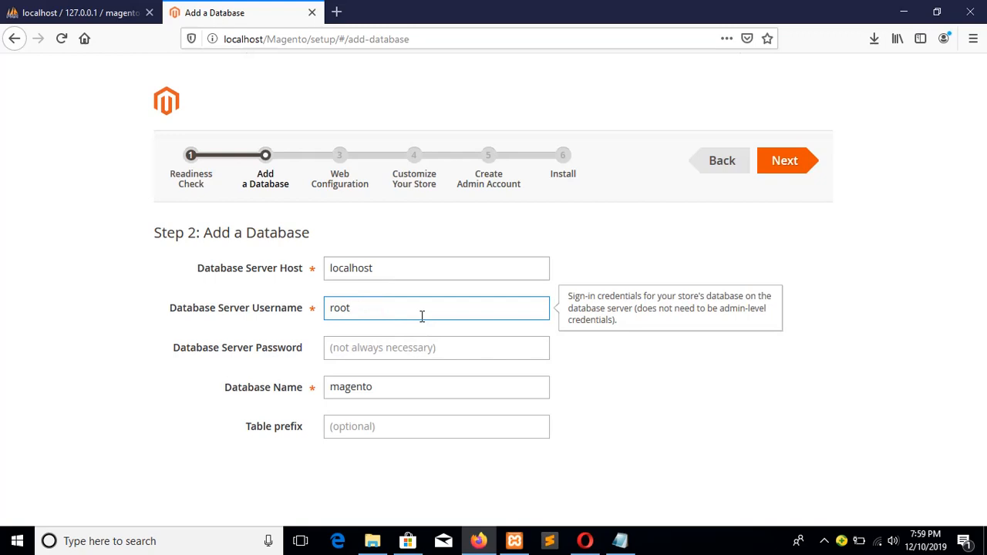
mouse_move(420, 310)
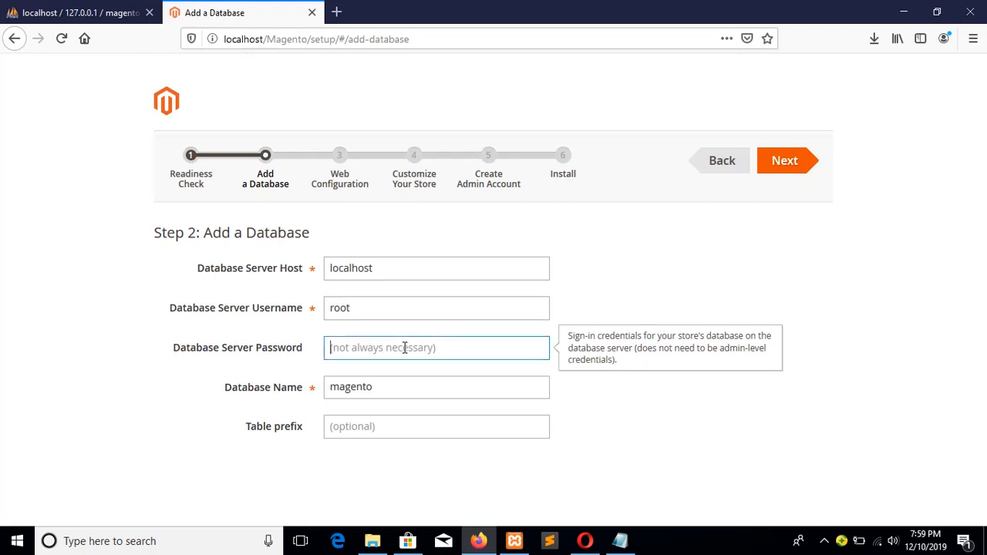
Review the Add a Database fields: localhost, root and database name magento
click(424, 388)
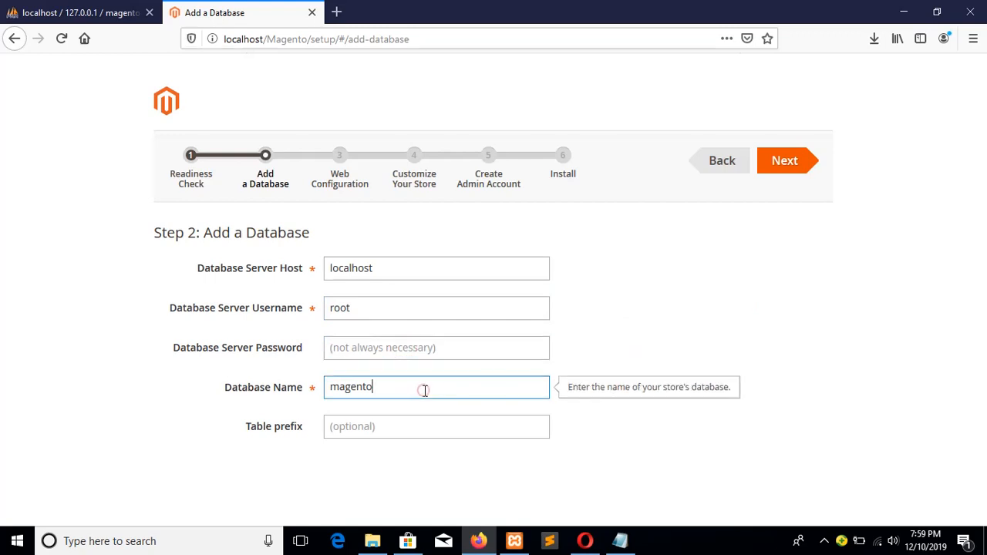
double_click(351, 386)
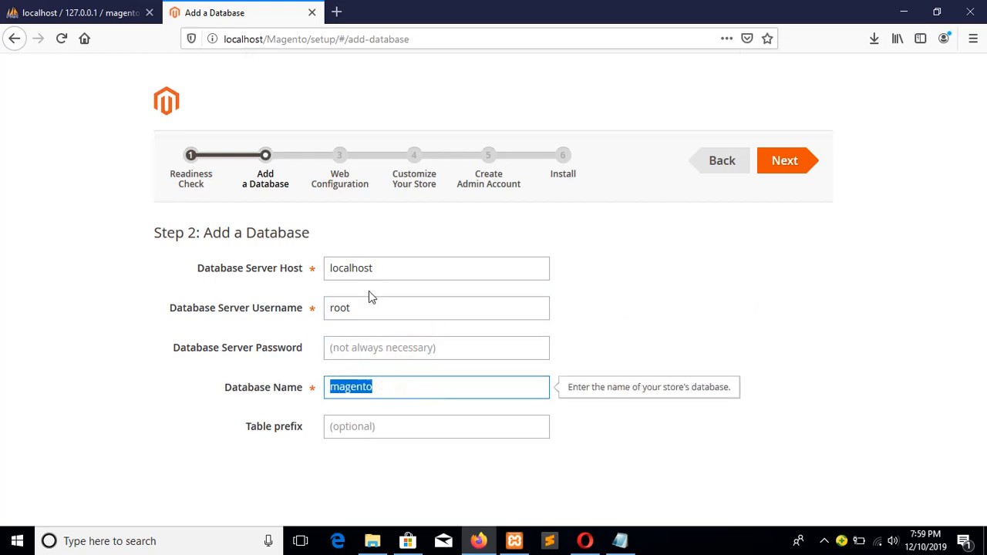
click(77, 12)
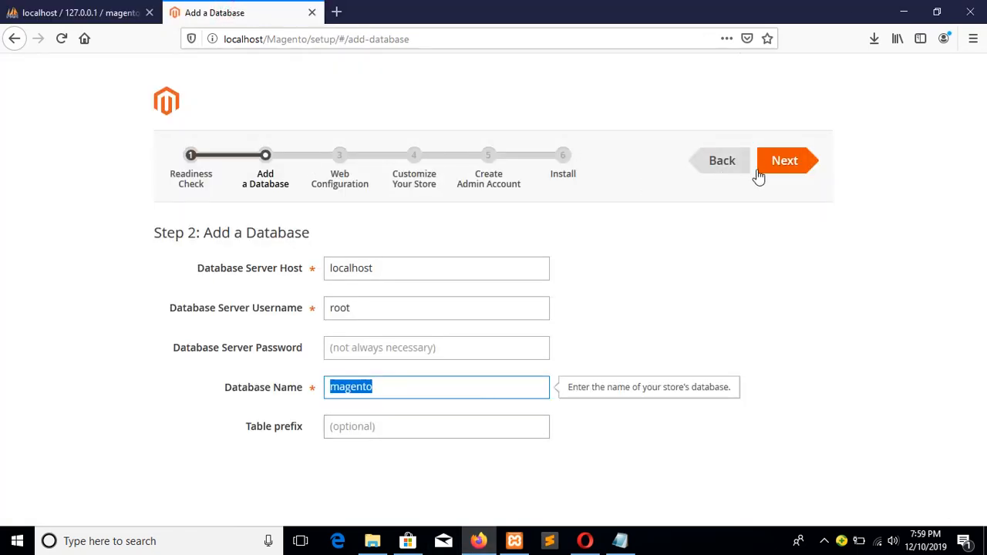
mouse_move(759, 309)
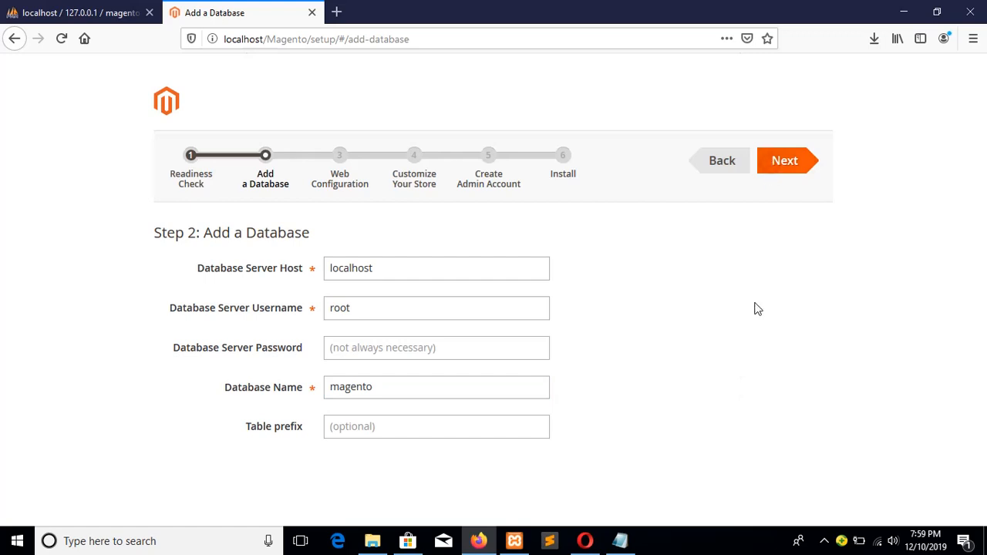
Accept the database details and advance to the Web Configuration step
click(783, 160)
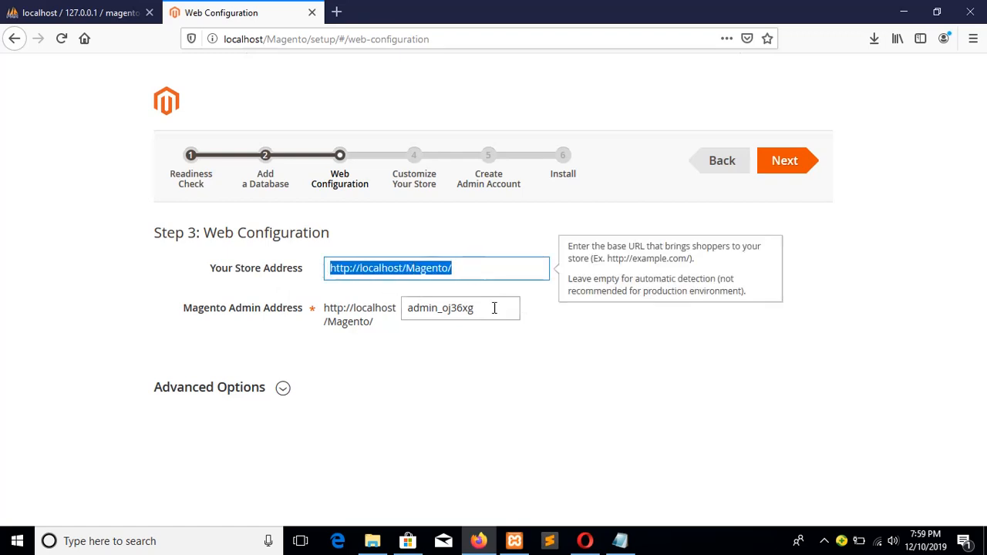
mouse_move(382, 333)
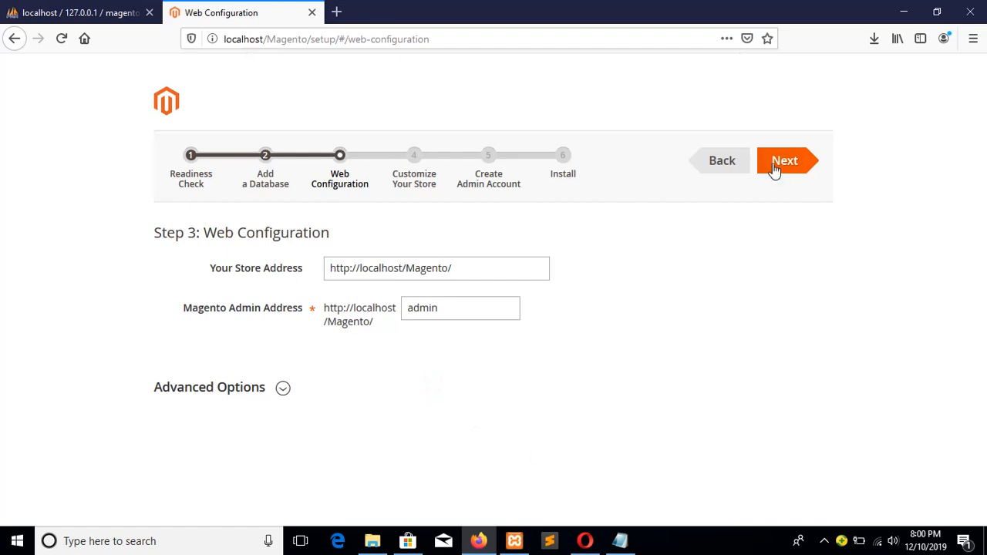
mouse_move(790, 379)
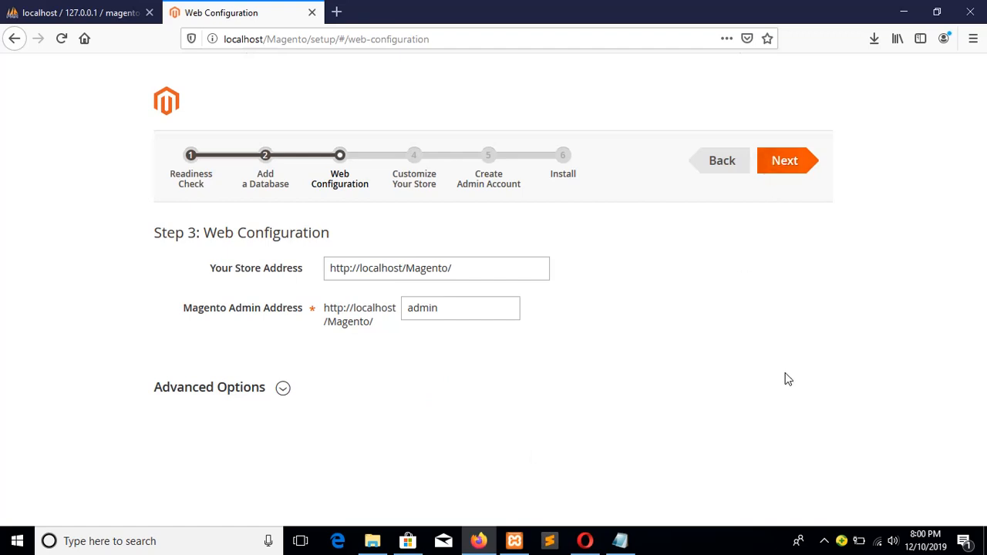
Keep GMT, US Dollar and English, review the modules list and submit the store customization
click(784, 161)
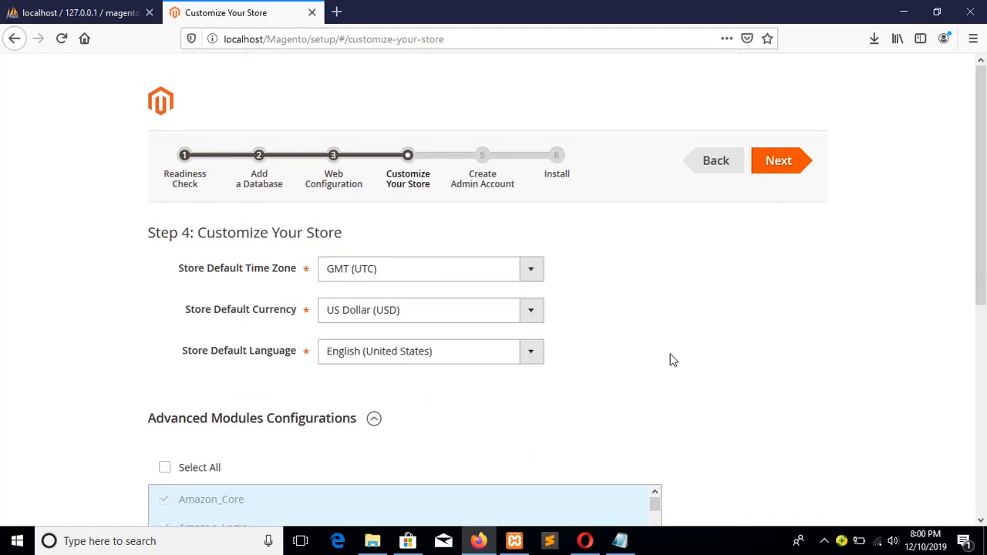
scroll(down, 3)
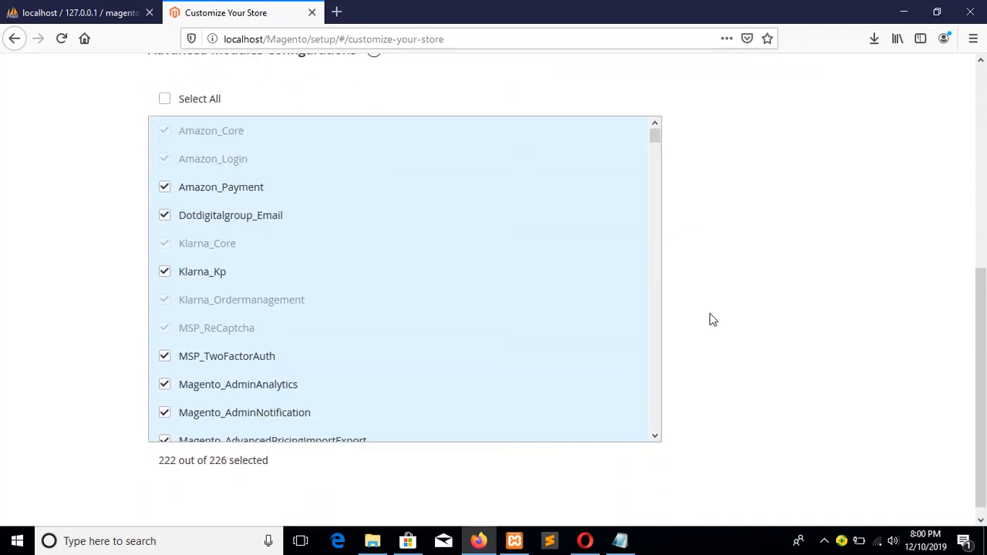
scroll(down, 3)
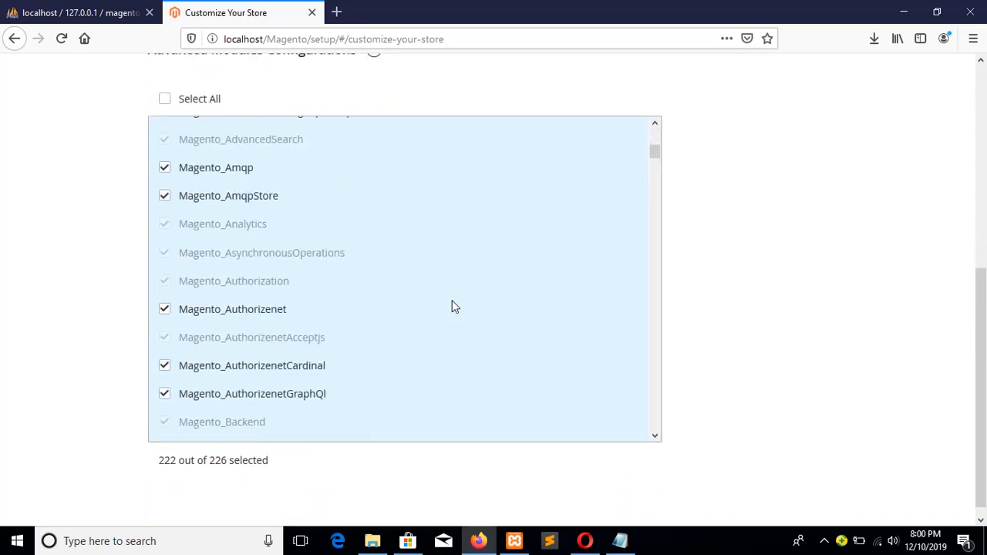
scroll(down, 3)
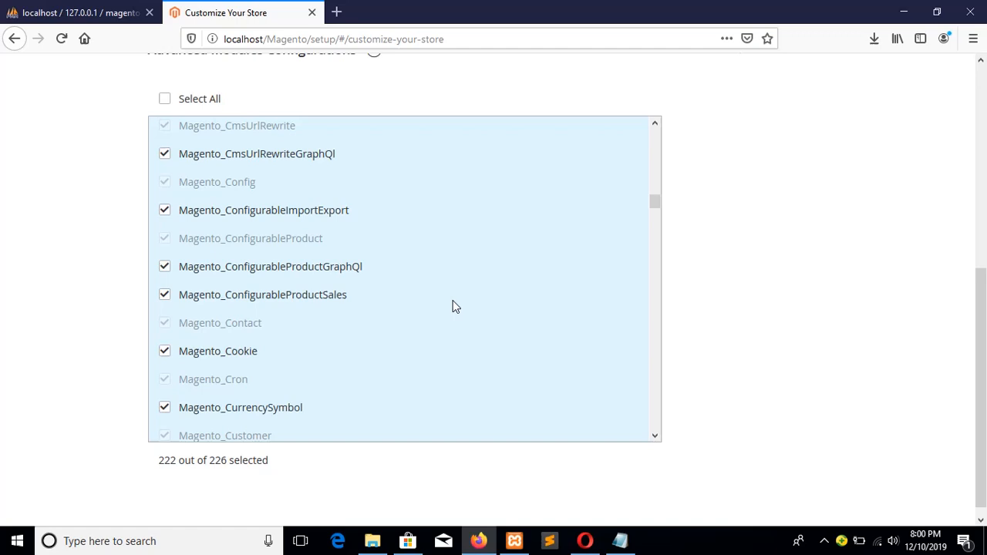
scroll(down, 3)
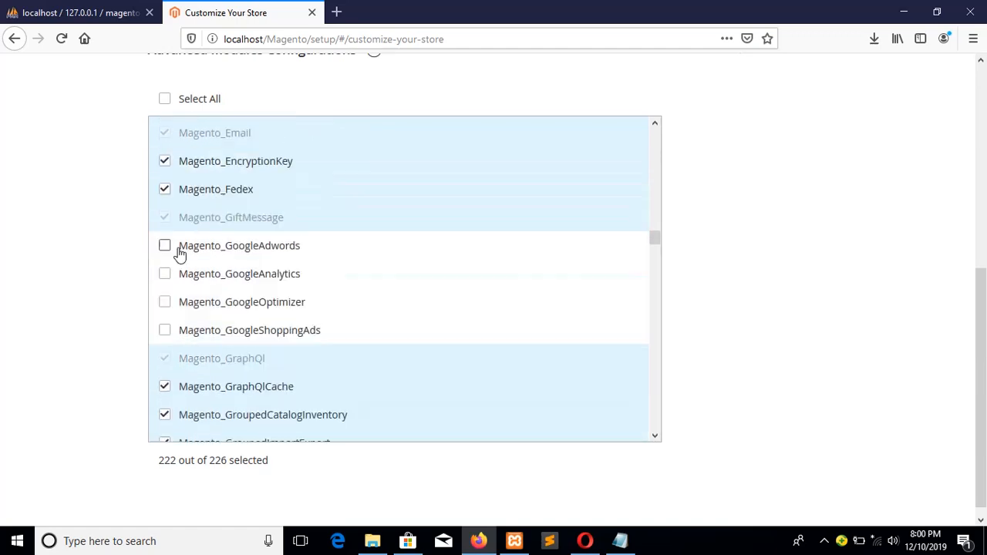
mouse_move(270, 255)
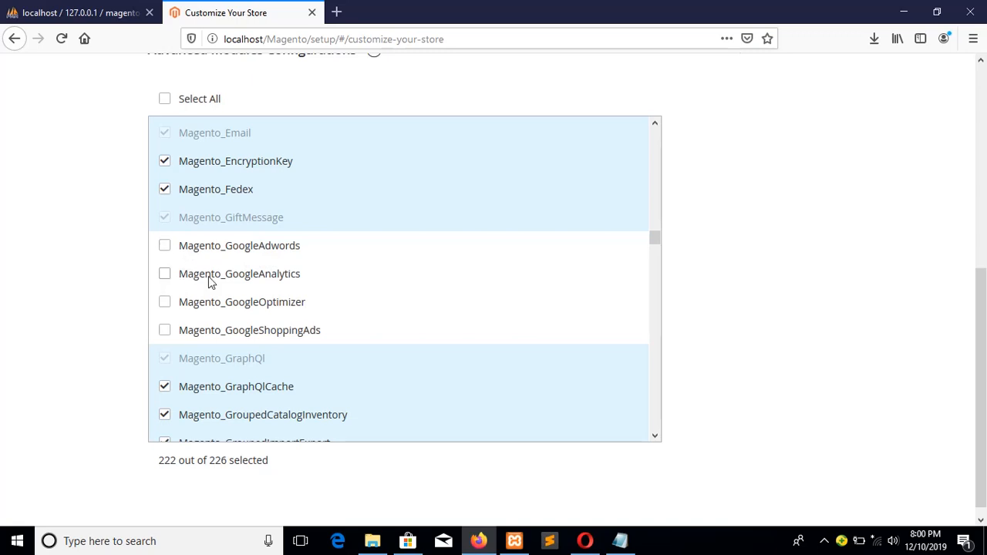
mouse_move(213, 310)
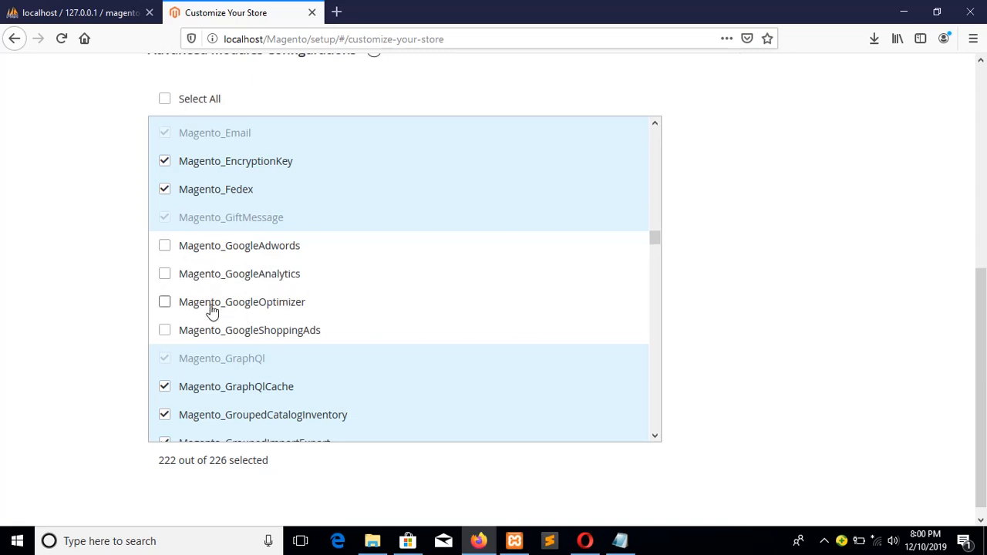
mouse_move(234, 346)
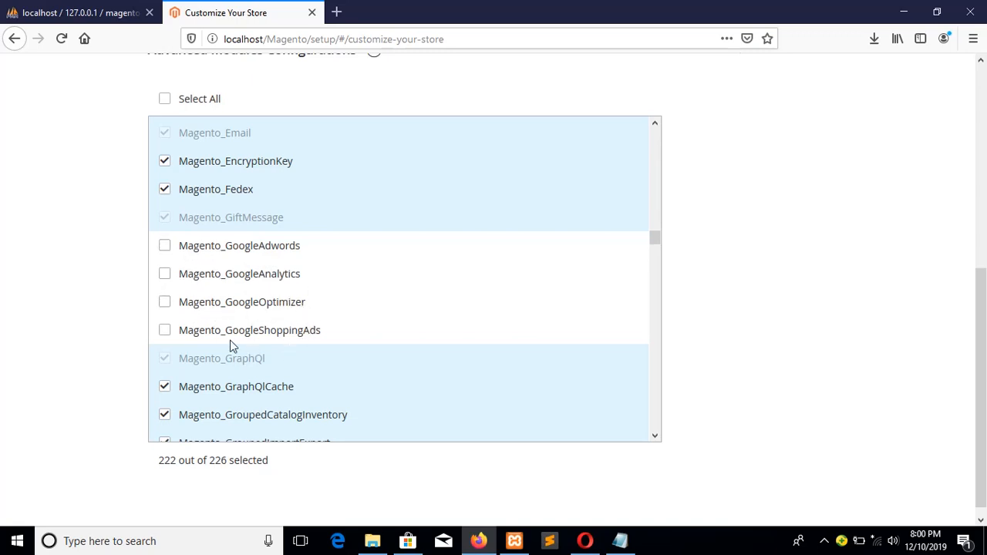
mouse_move(324, 330)
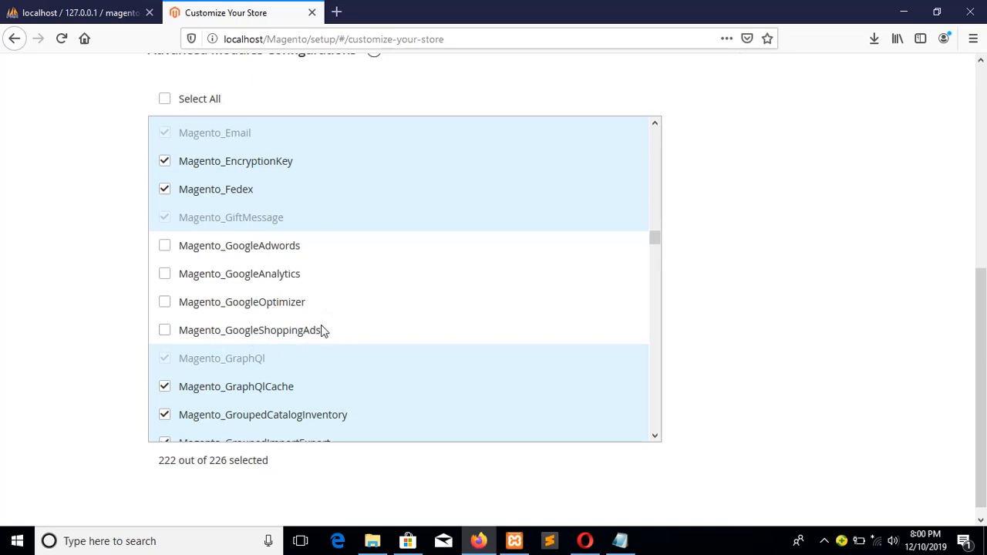
mouse_move(253, 303)
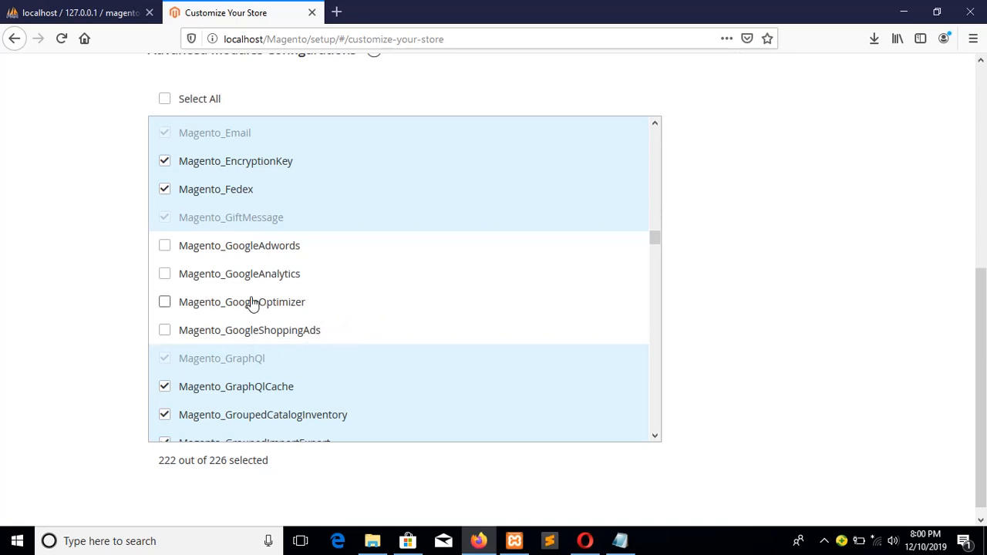
mouse_move(240, 318)
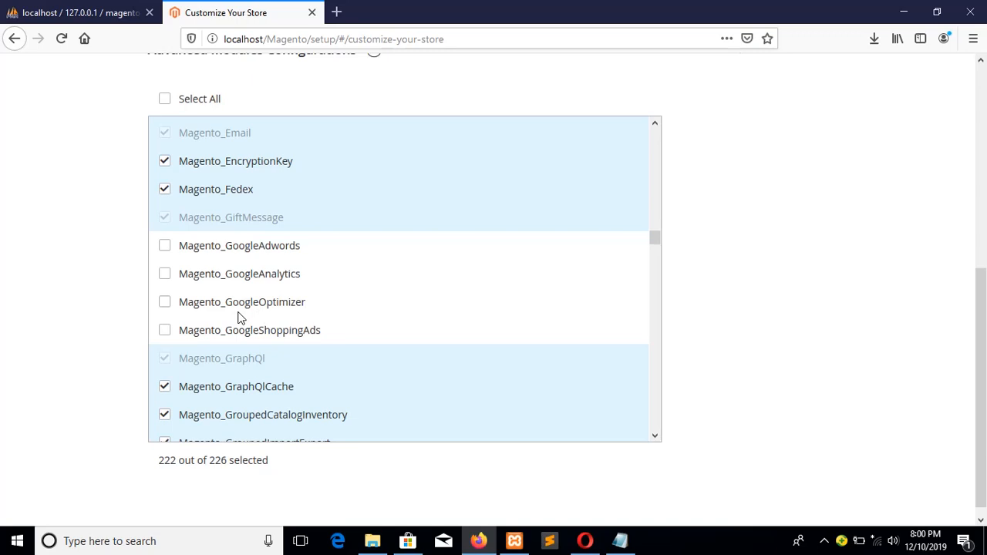
mouse_move(165, 270)
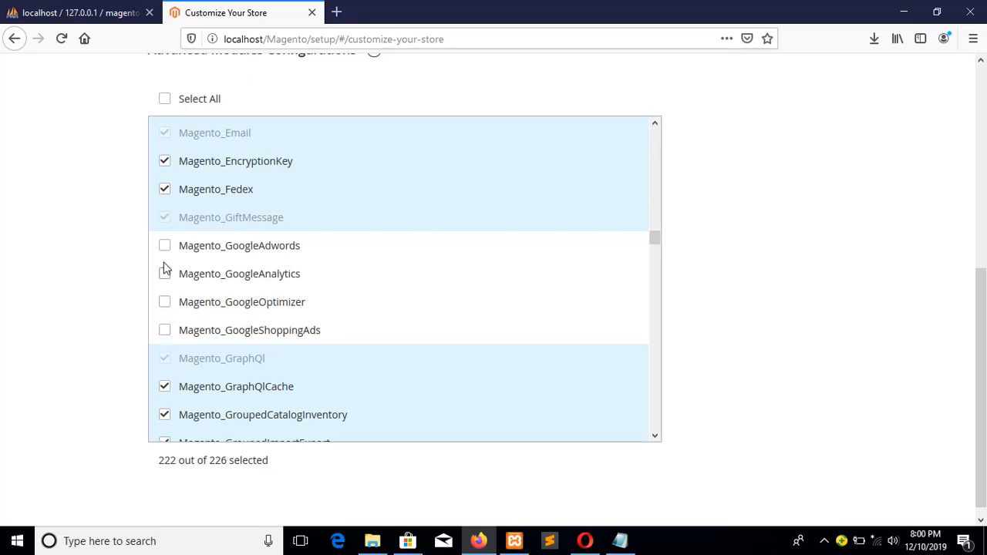
mouse_move(163, 273)
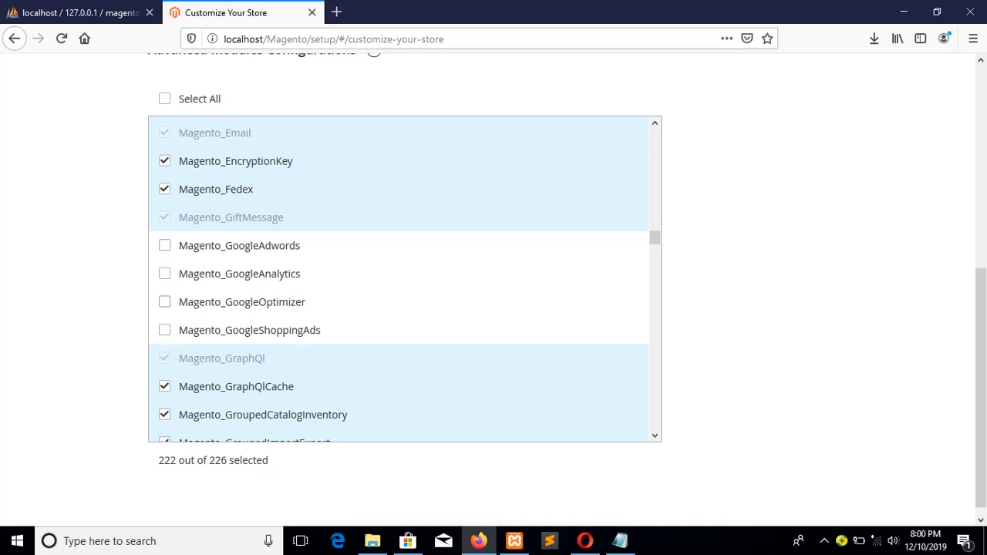
scroll(up, 3)
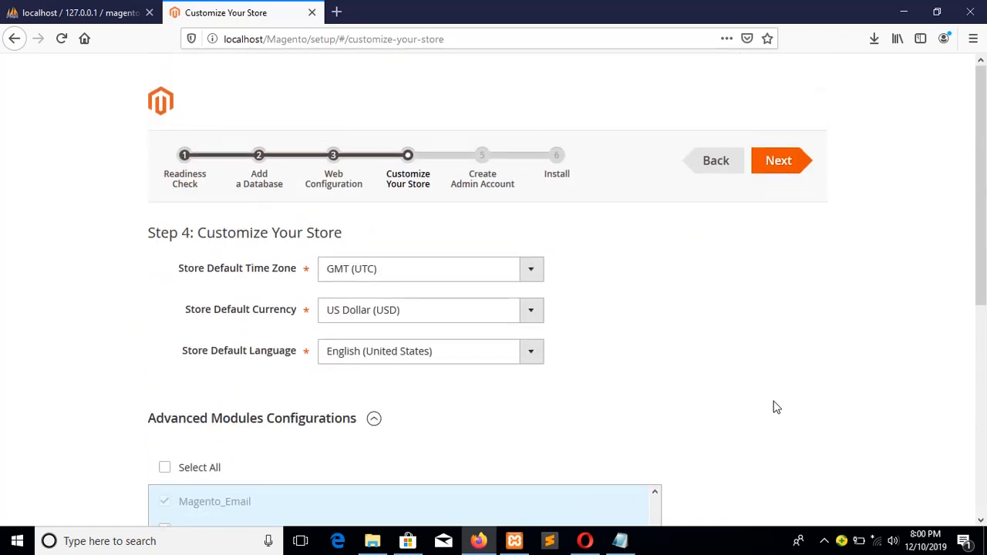
click(777, 160)
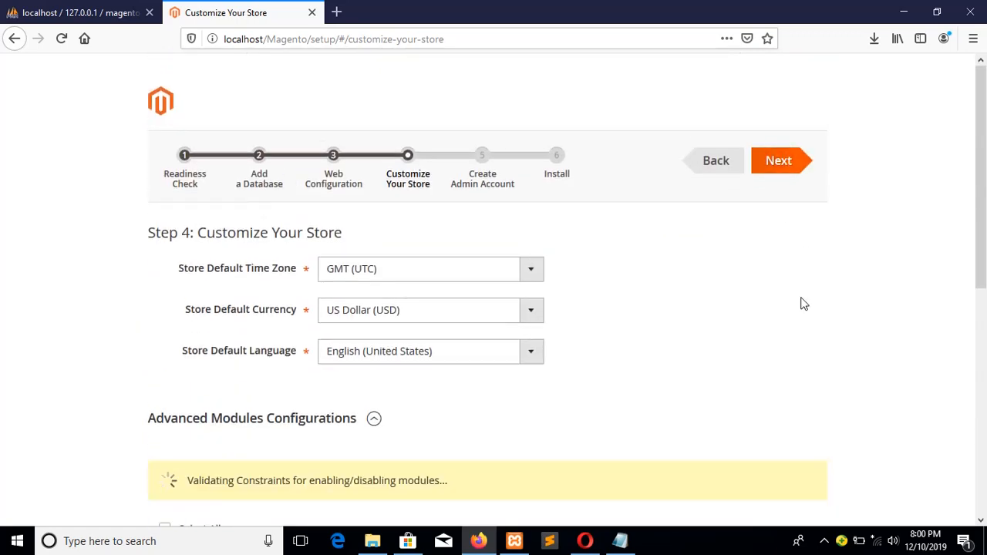
Review the admin username, email and password, then submit the admin account
click(778, 161)
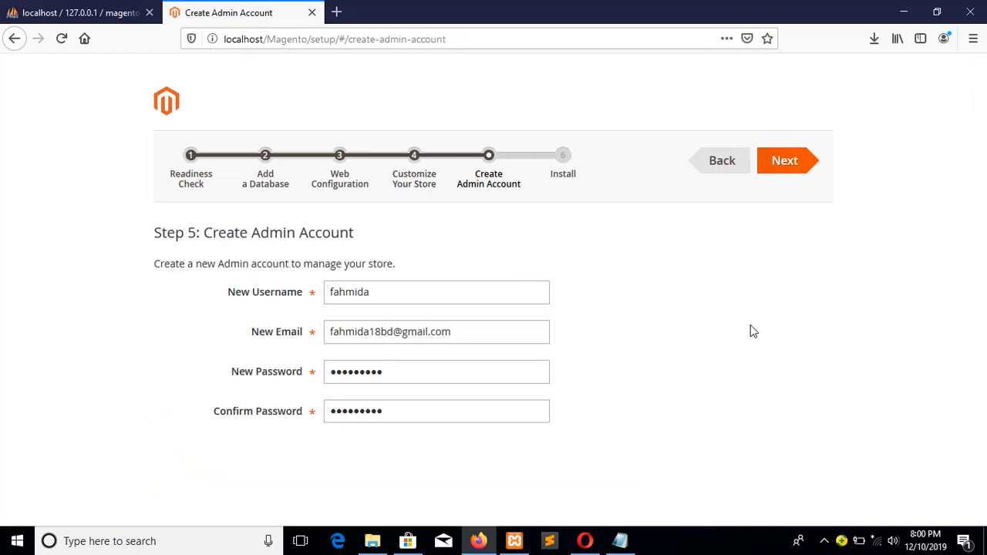
mouse_move(331, 310)
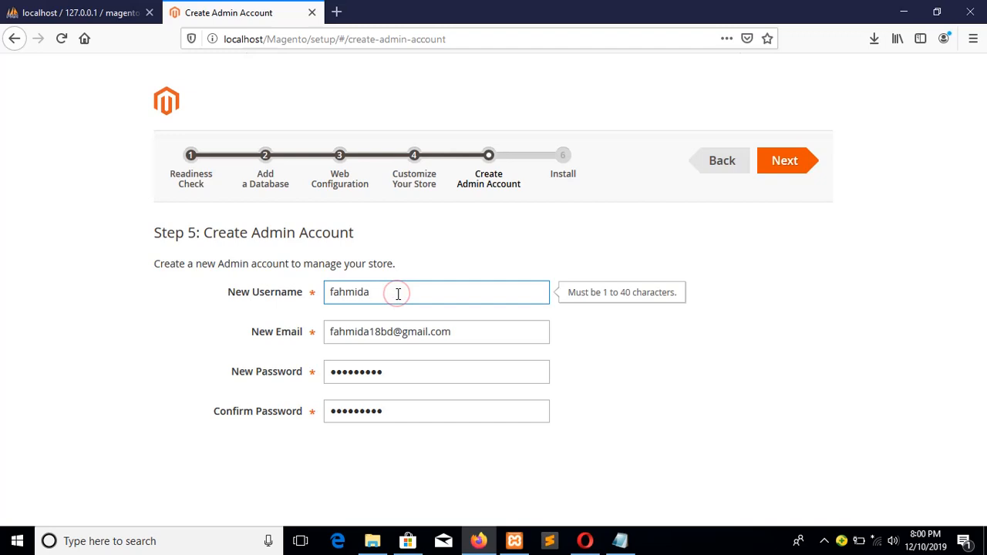
click(435, 372)
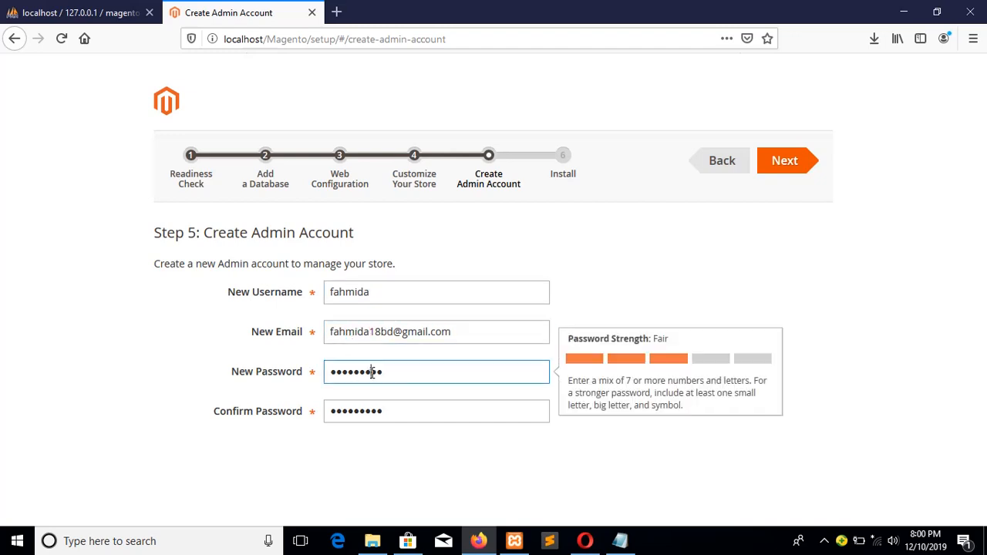
click(435, 410)
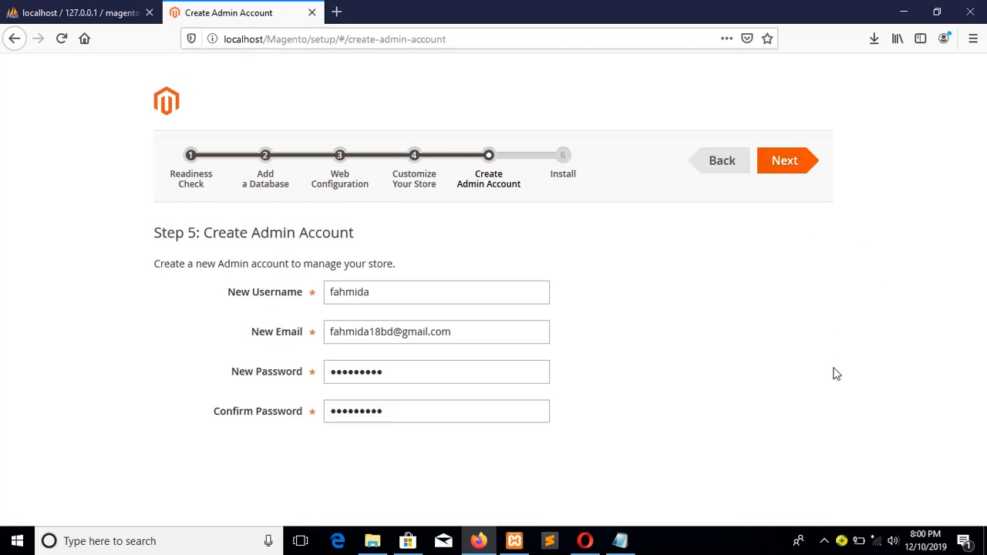
click(784, 161)
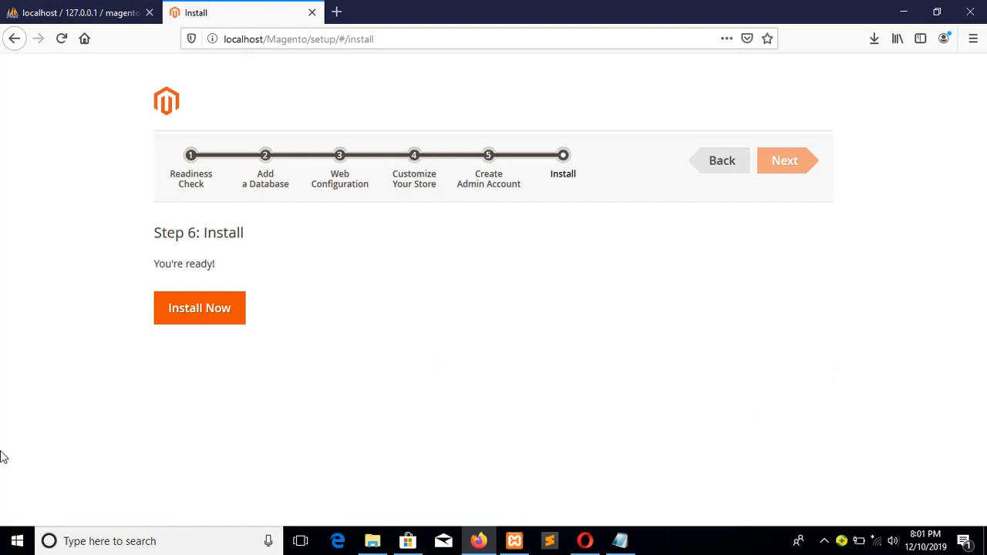
mouse_move(367, 246)
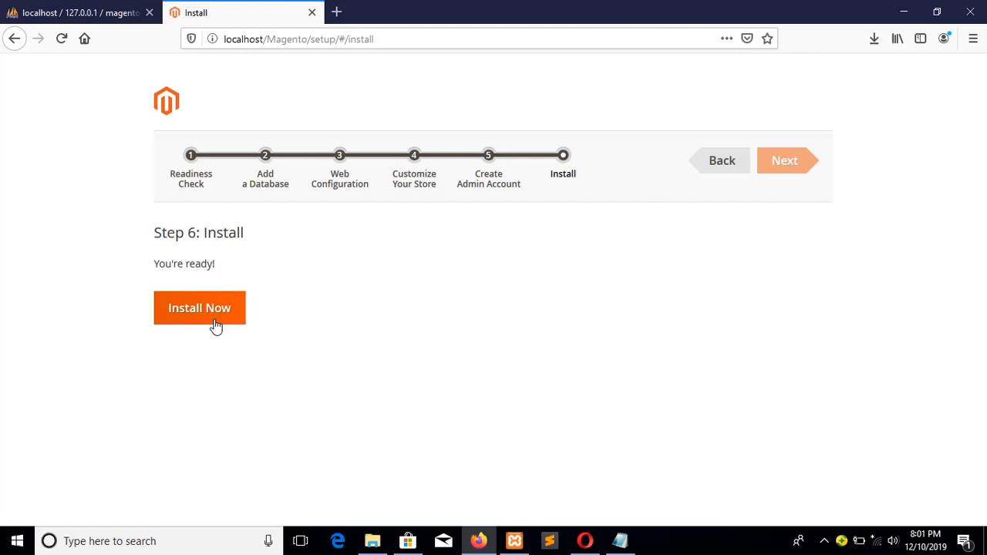
Run Install Now and, as it completes, switch to a new browser tab
click(199, 309)
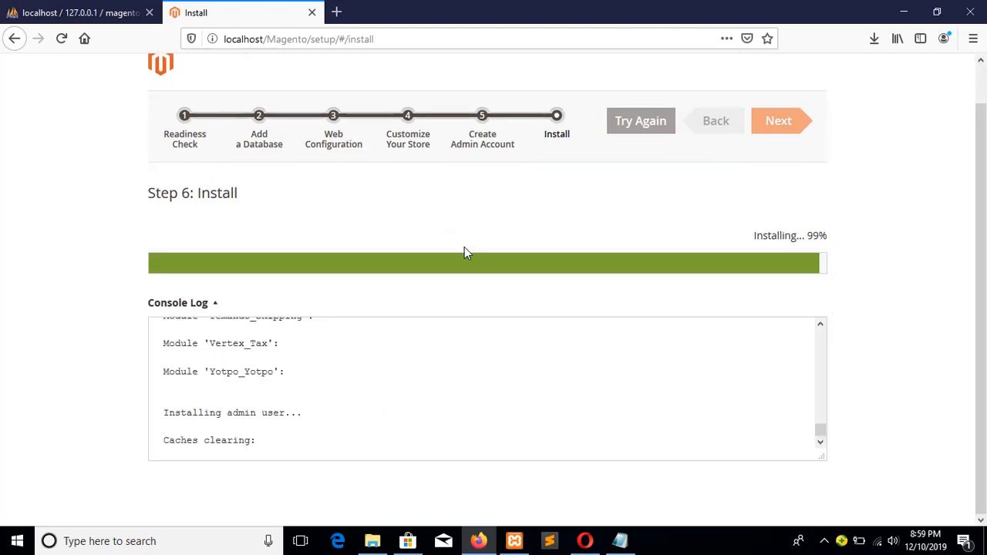
click(339, 12)
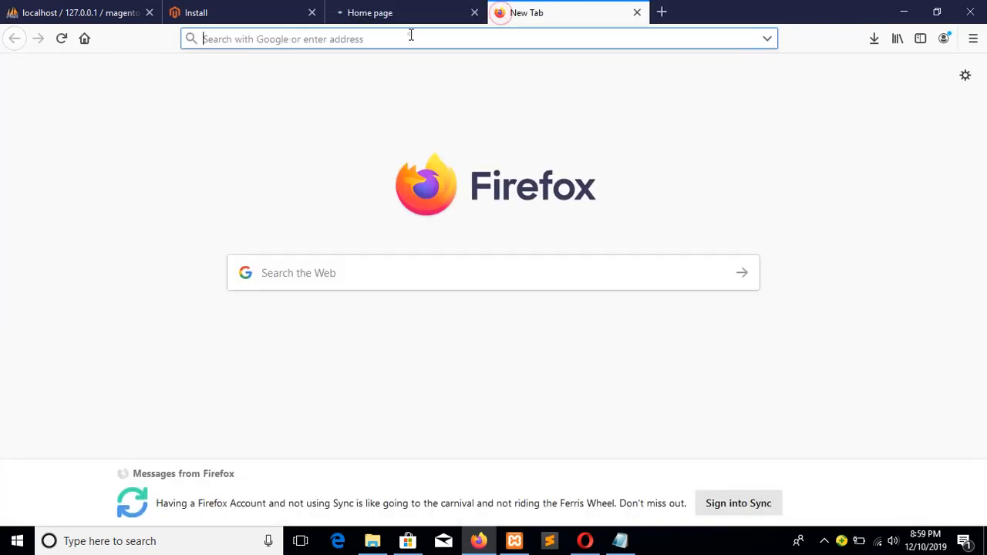
Load the storefront at localhost/Magento, then select the Validator.php file path on the tutorial page
text(localhost/Magento/)
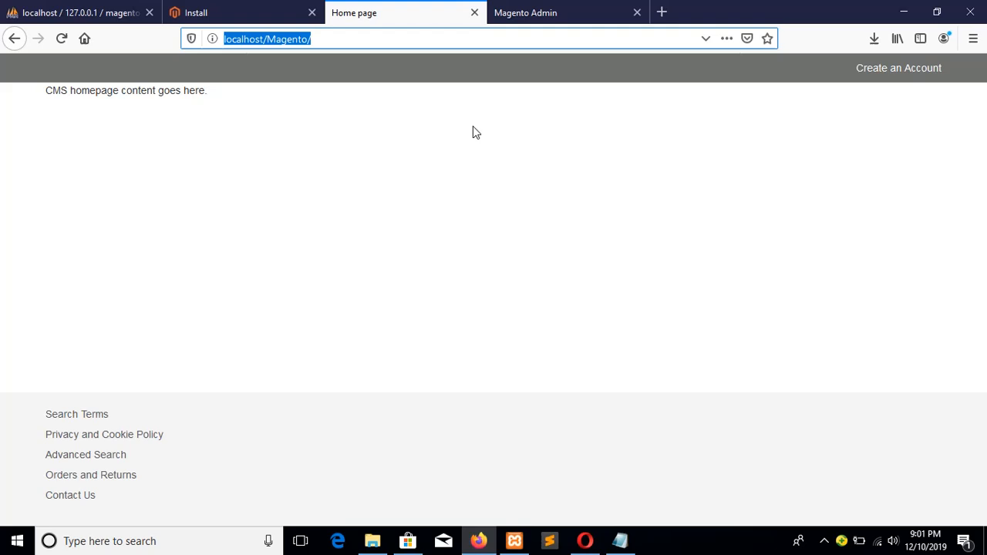
click(585, 540)
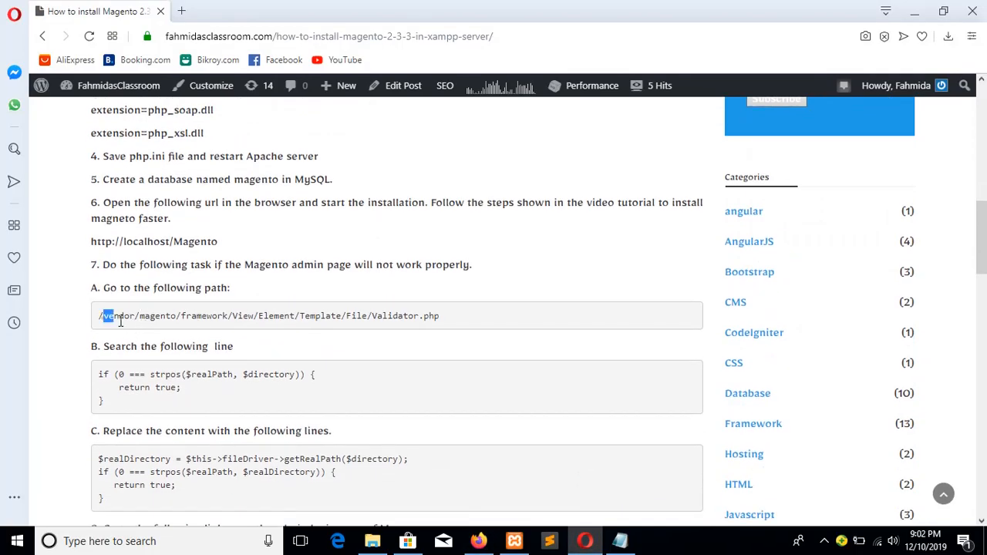
drag(100, 314, 296, 315)
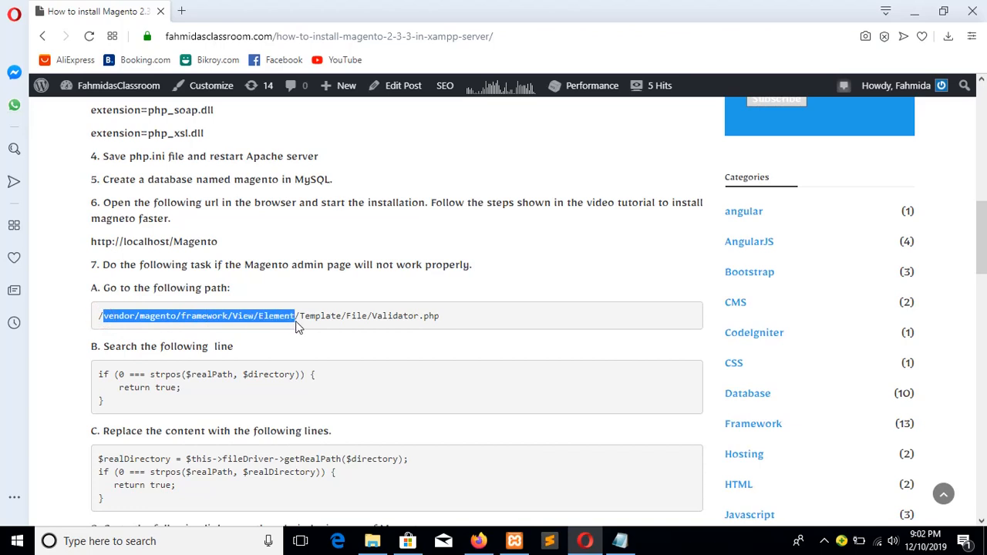
drag(296, 315, 409, 314)
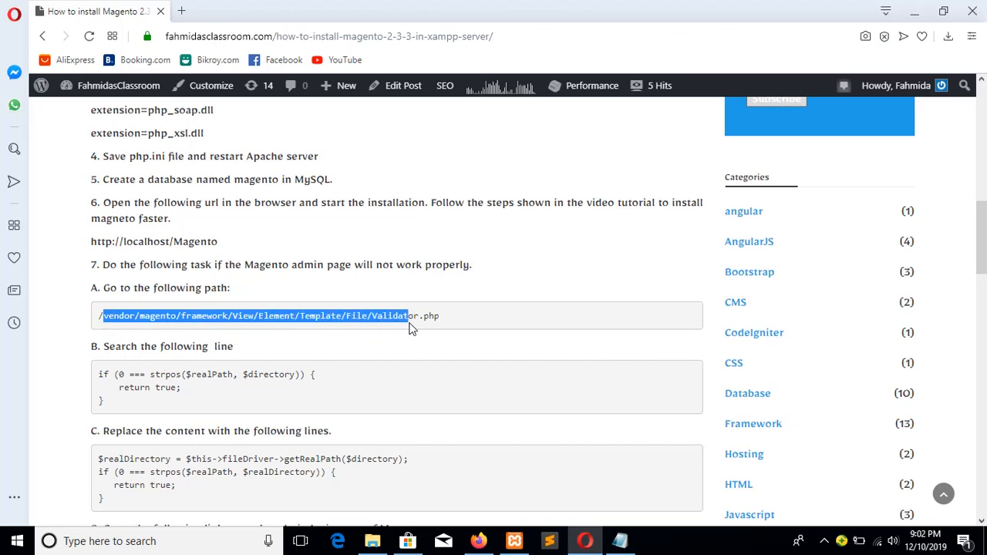
Browse from htdocs into Magento/vendor/magento/framework, checking the tutorial path along the way
click(374, 540)
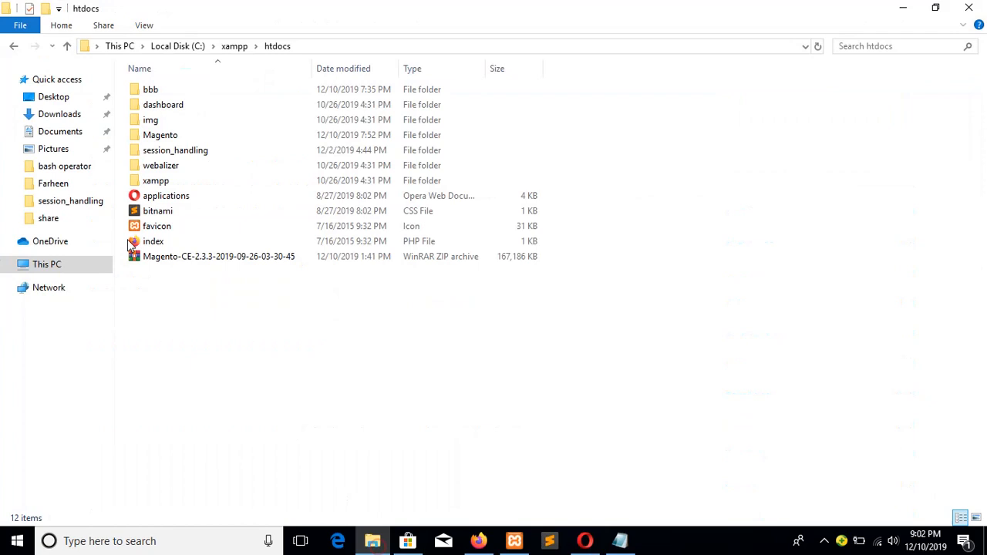
double_click(160, 136)
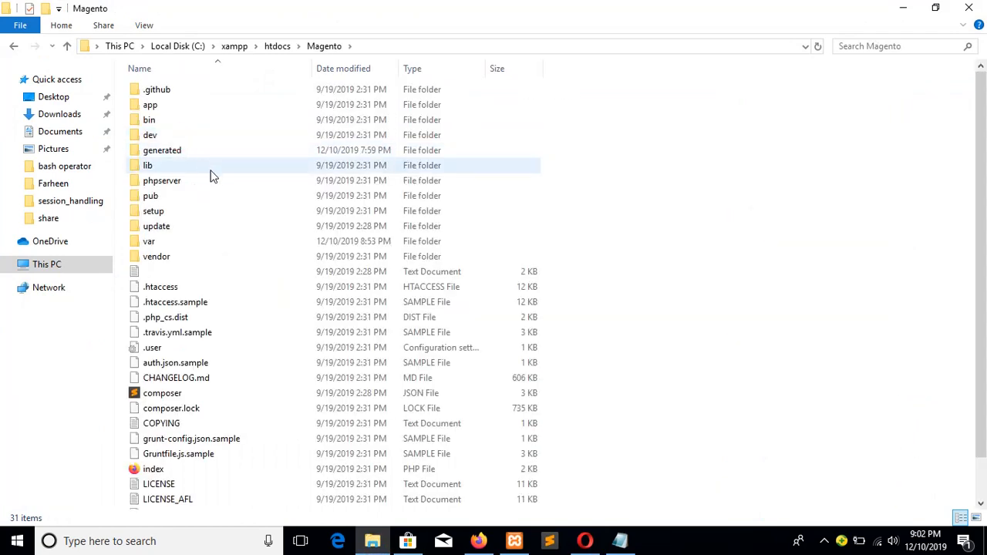
double_click(156, 256)
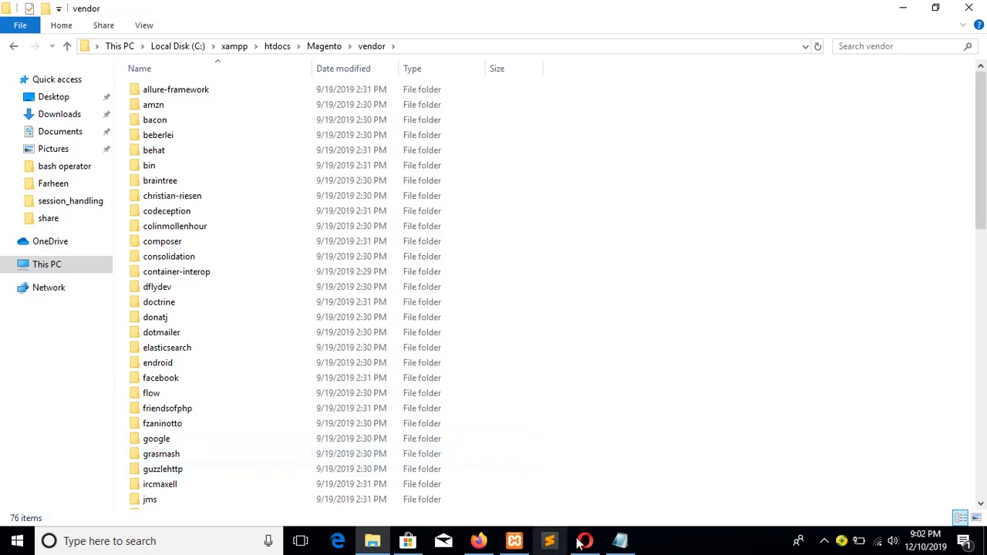
click(583, 542)
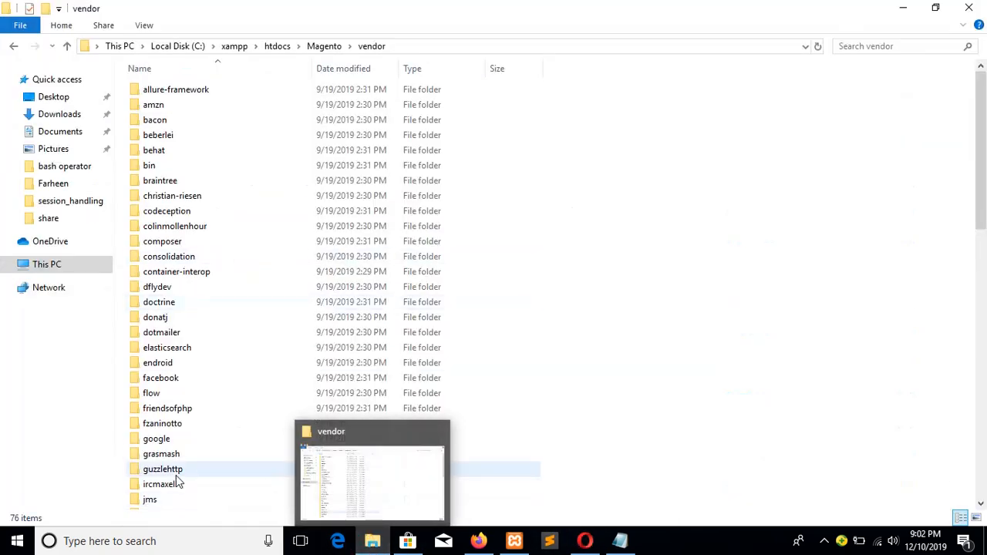
scroll(down, 3)
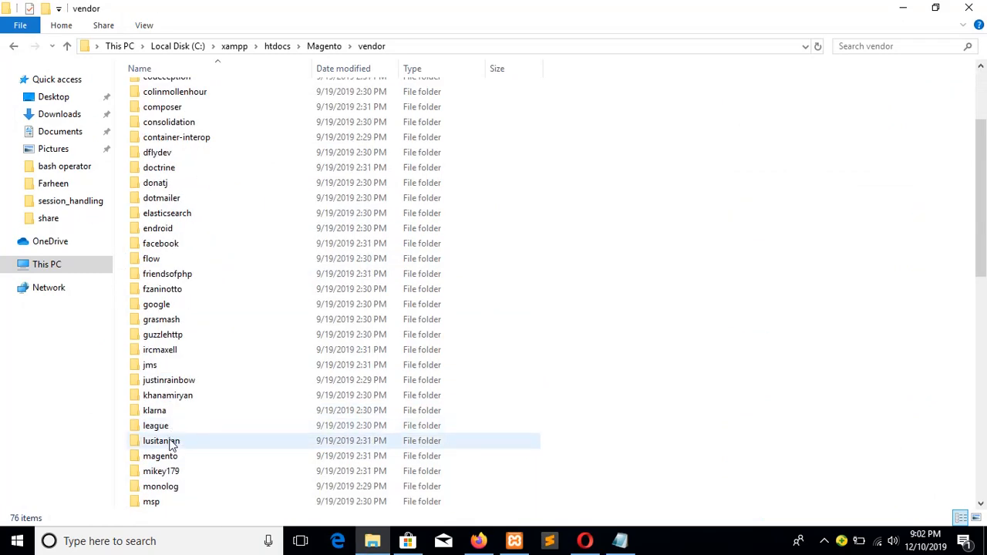
double_click(159, 457)
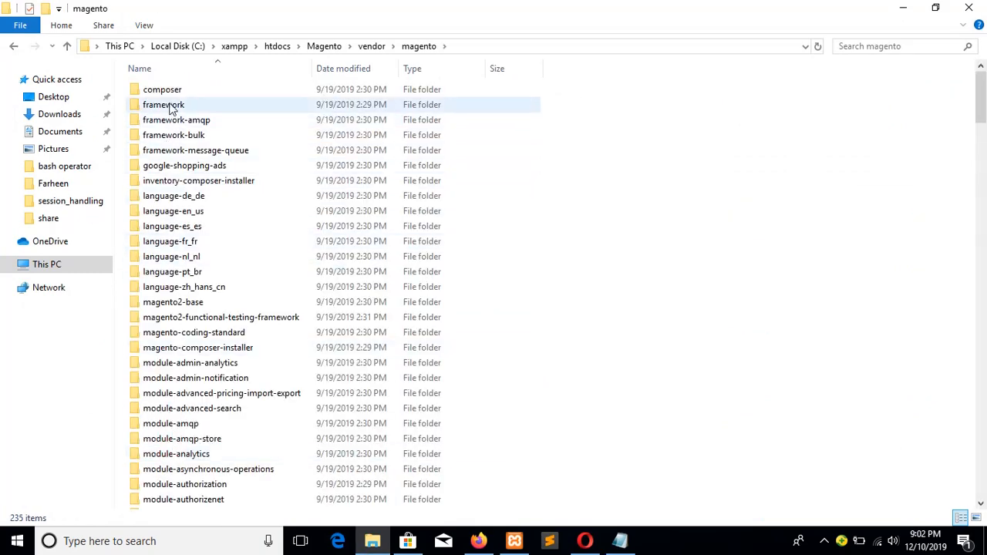
double_click(160, 105)
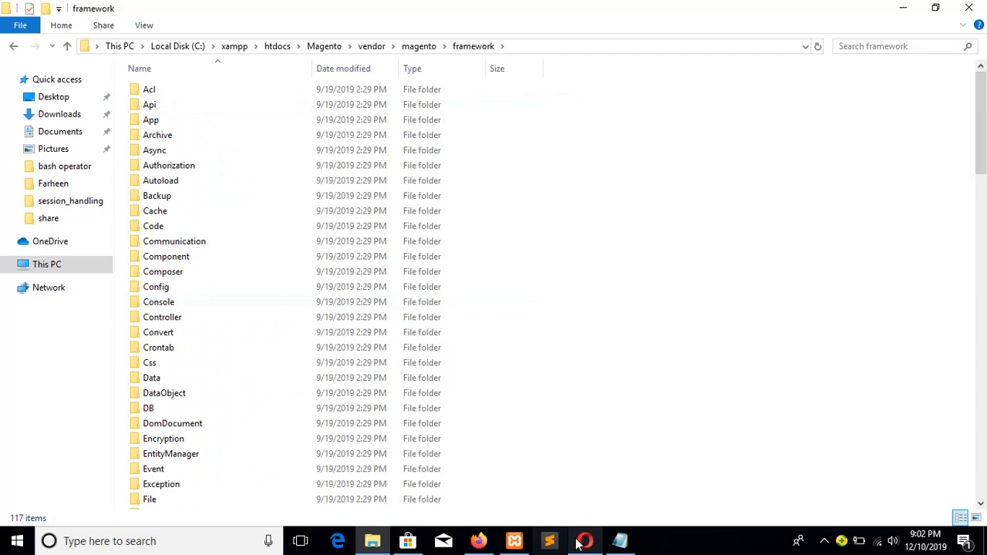
Continue into View/Element/Template/File and open Validator.php in Sublime Text
click(583, 540)
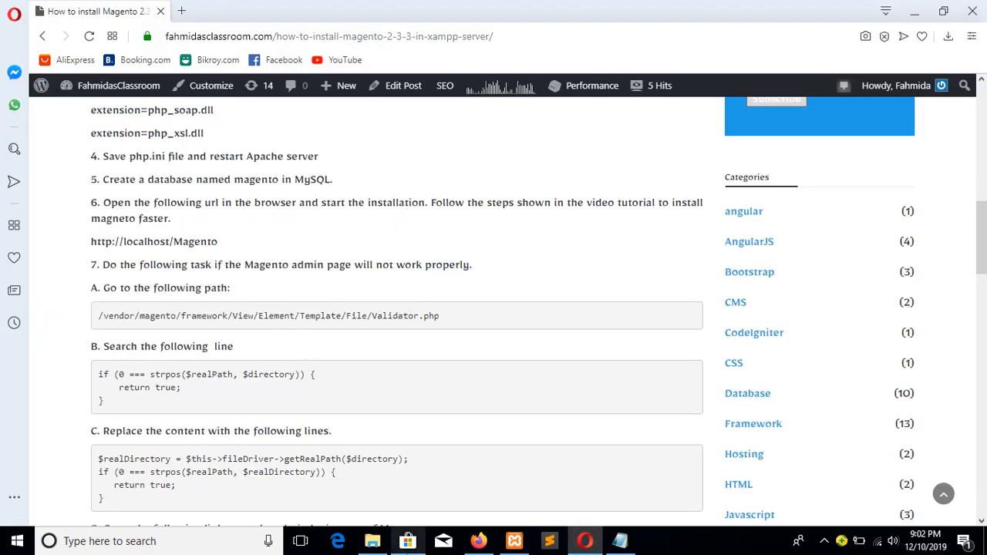
click(372, 542)
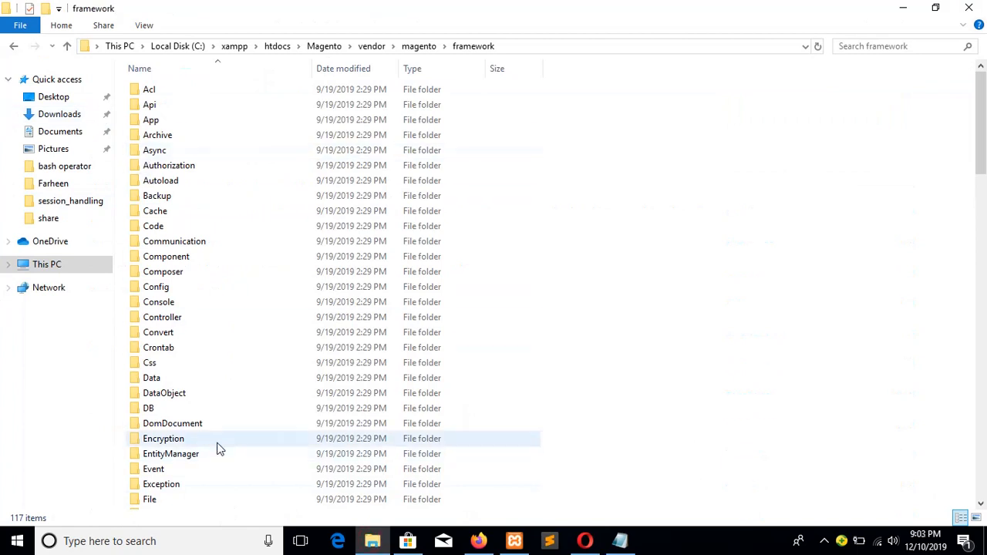
scroll(down, 3)
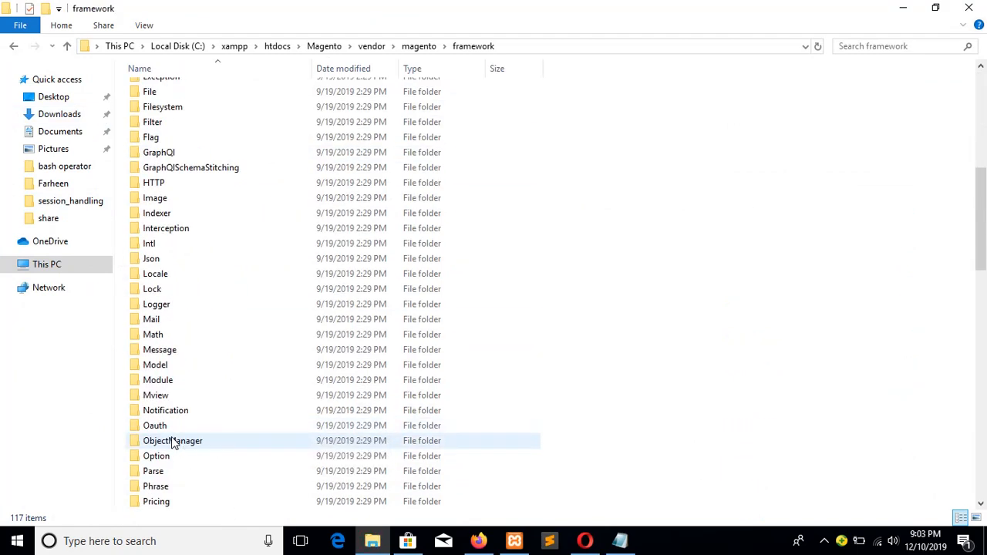
scroll(down, 3)
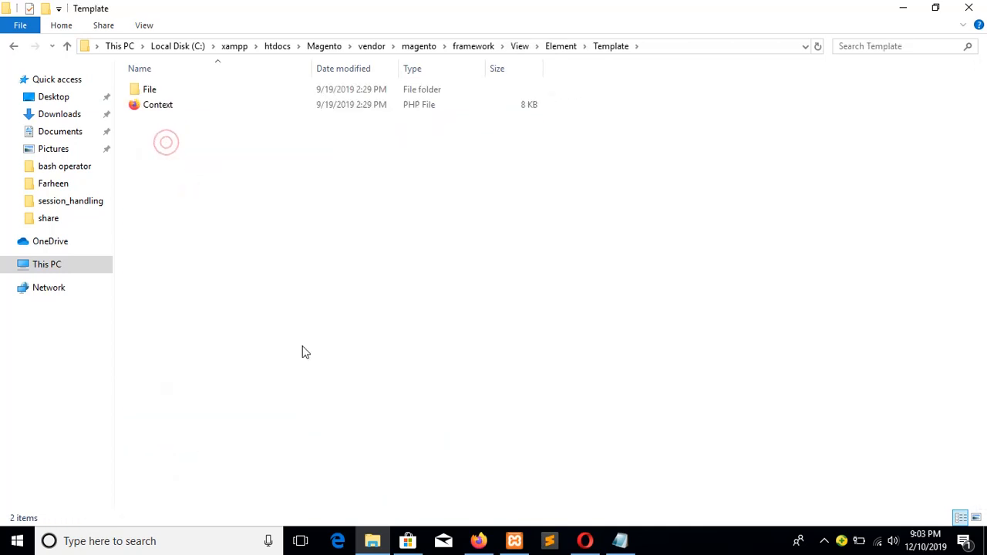
double_click(148, 88)
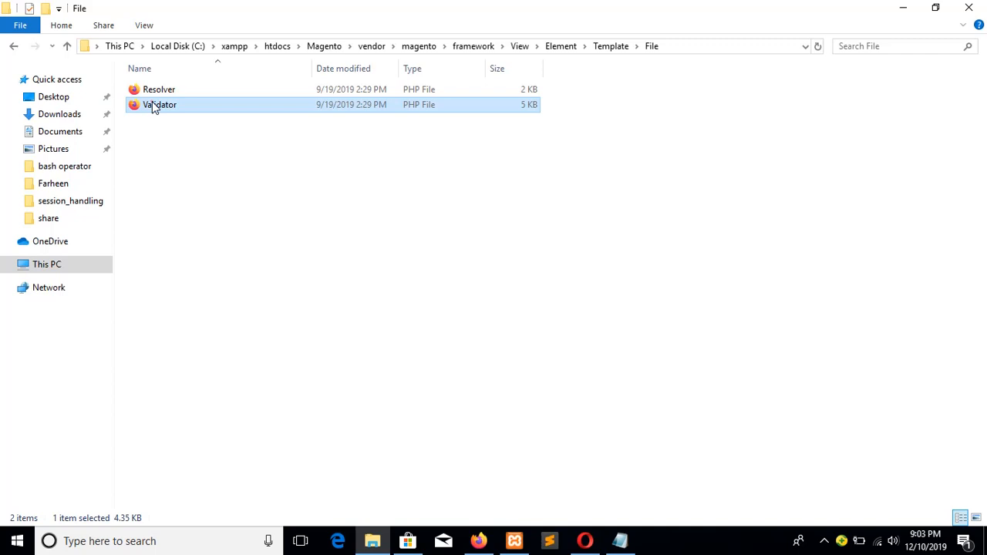
right_click(157, 105)
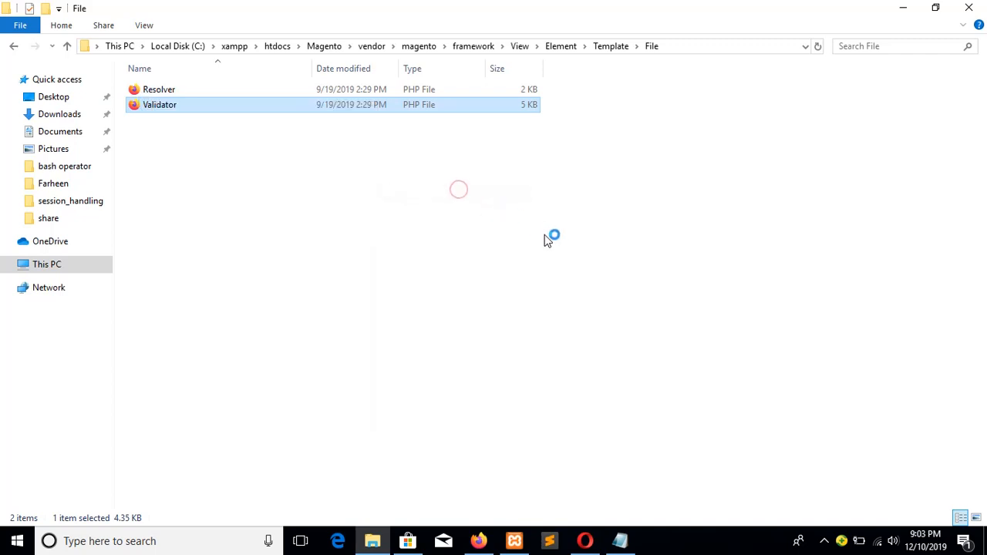
double_click(160, 105)
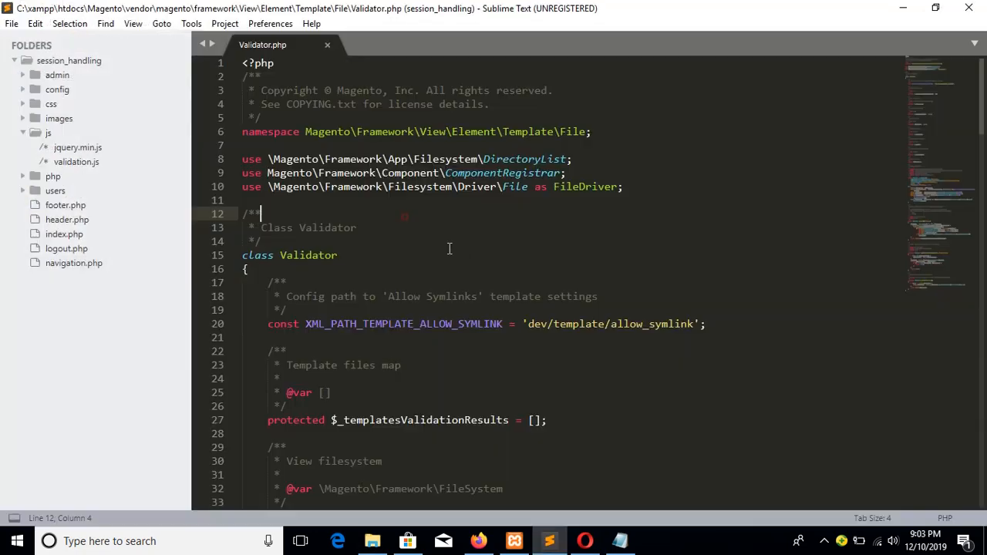
Copy the if (0 === strpos($realPath, $directory)) line from the tutorial and search for it in Validator.php
scroll(down, 3)
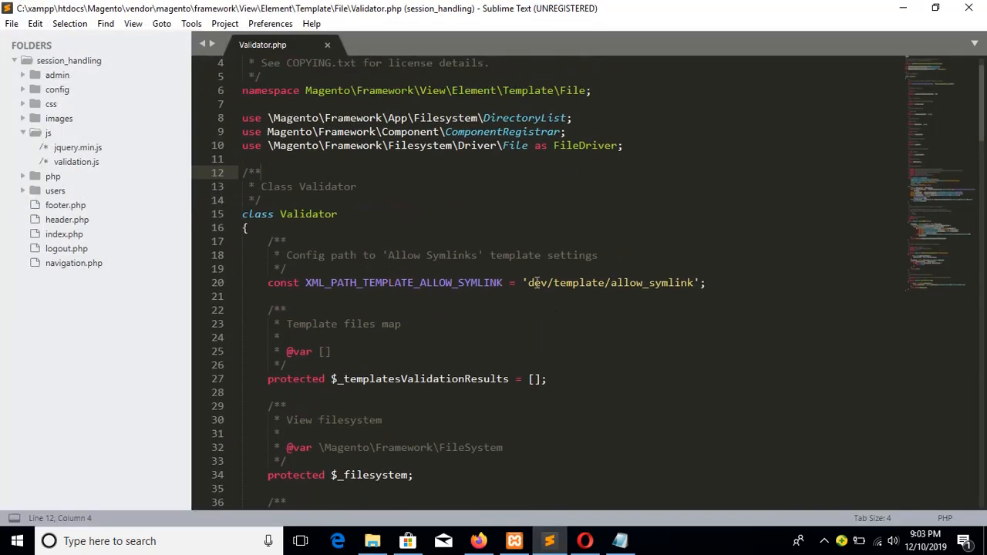
click(583, 540)
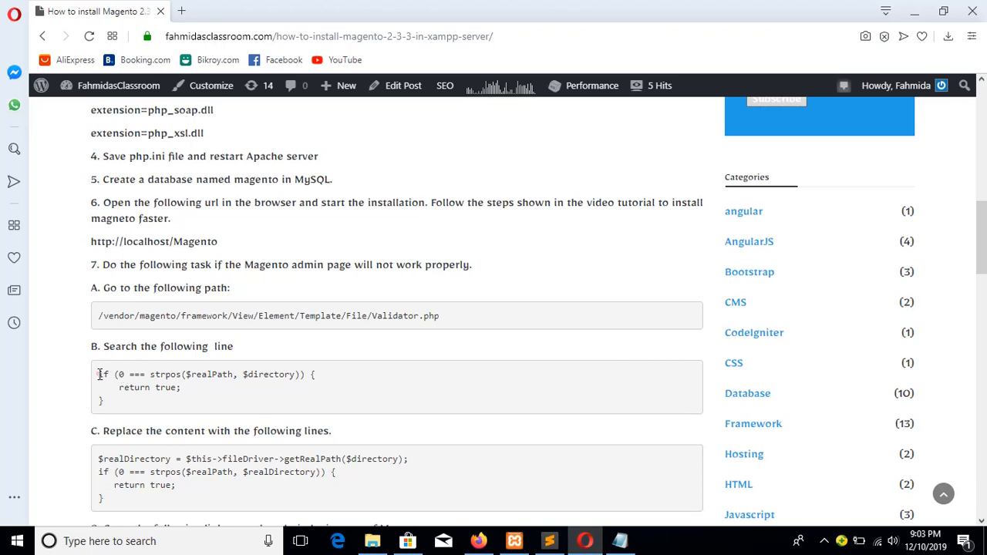
drag(98, 375, 310, 375)
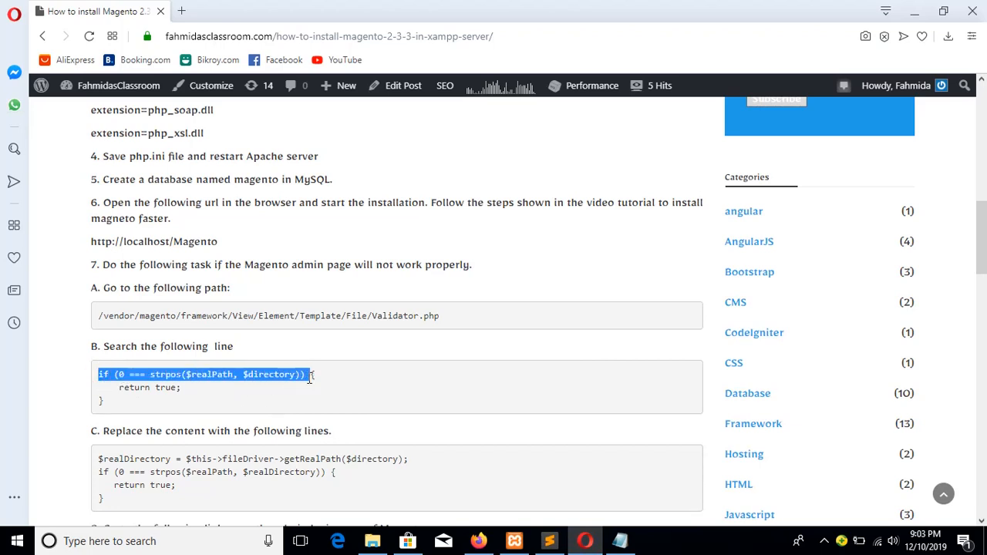
right_click(300, 375)
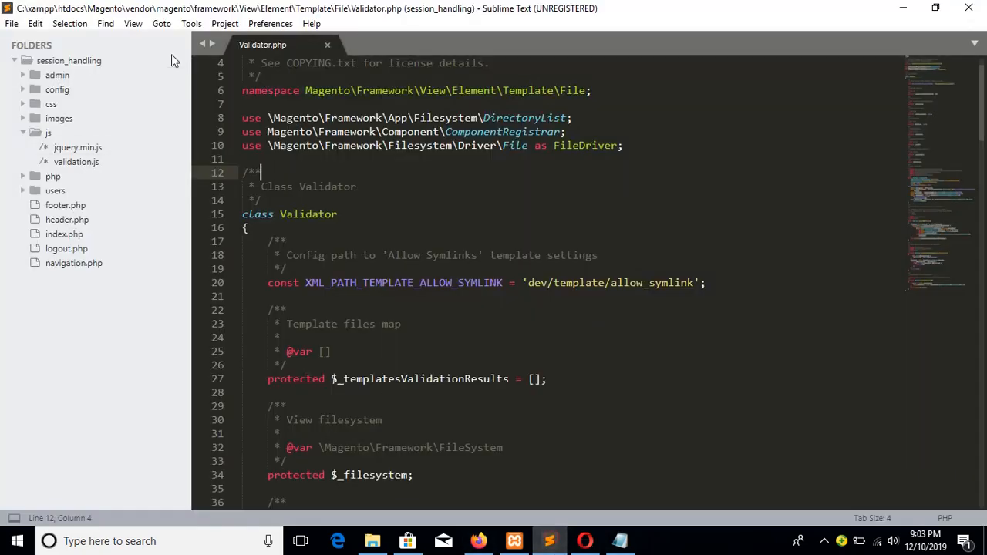
click(105, 23)
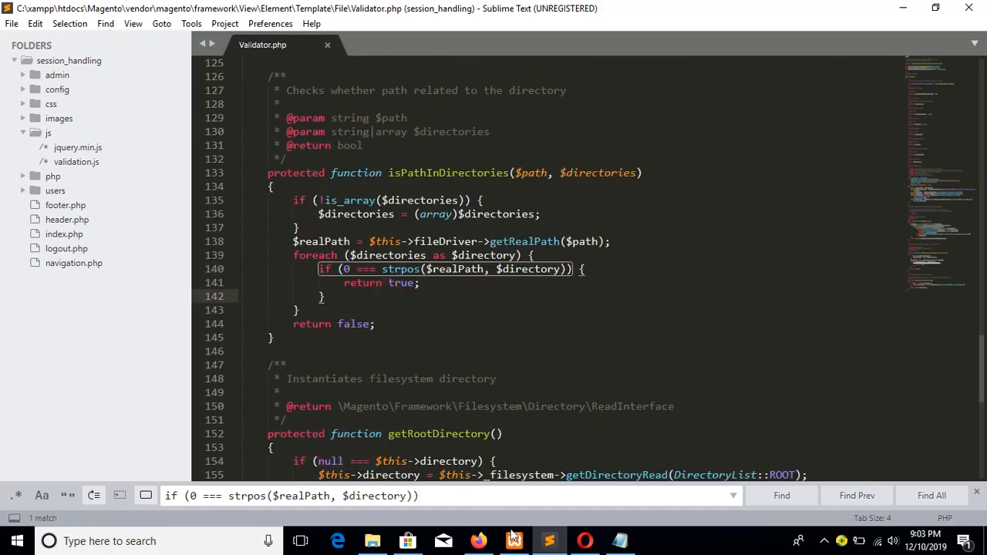
Paste the tutorial's $realDirectory replacement over the matched lines, fix indentation and save Validator.php
click(583, 540)
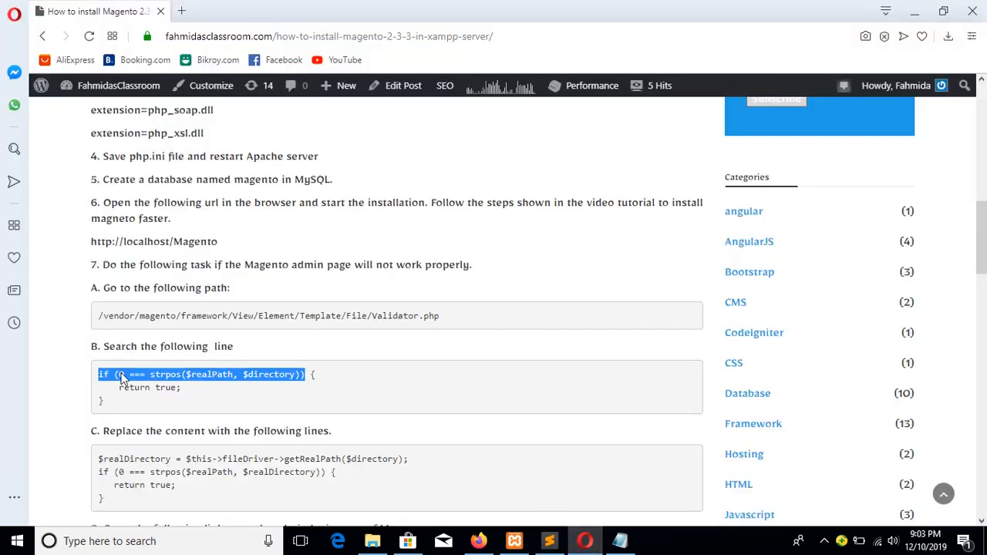
mouse_move(145, 445)
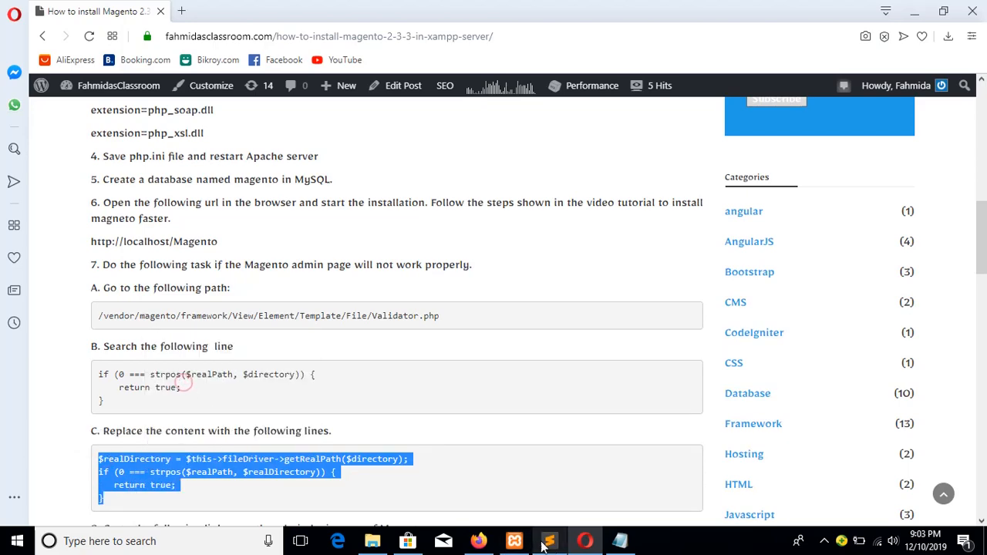
click(550, 542)
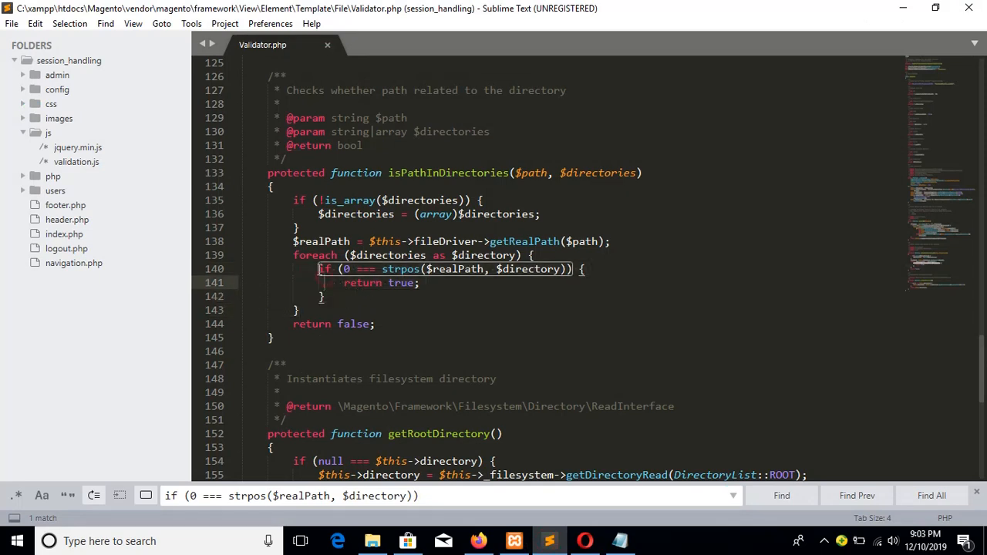
right_click(369, 297)
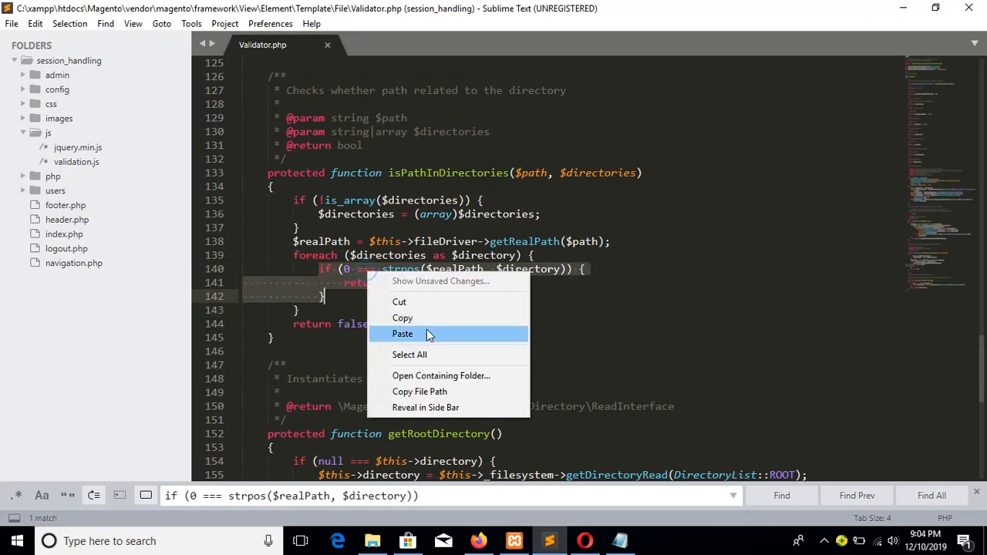
click(403, 333)
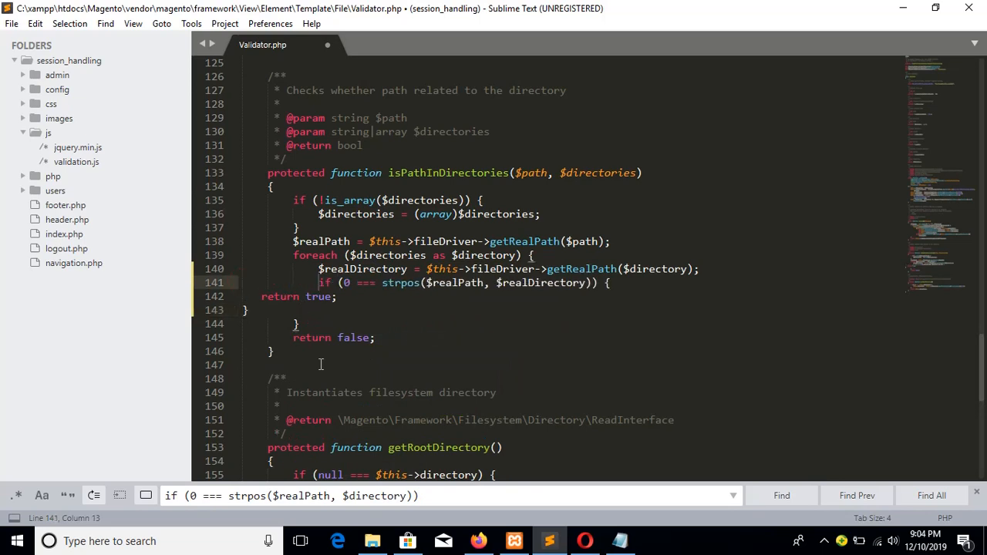
click(265, 296)
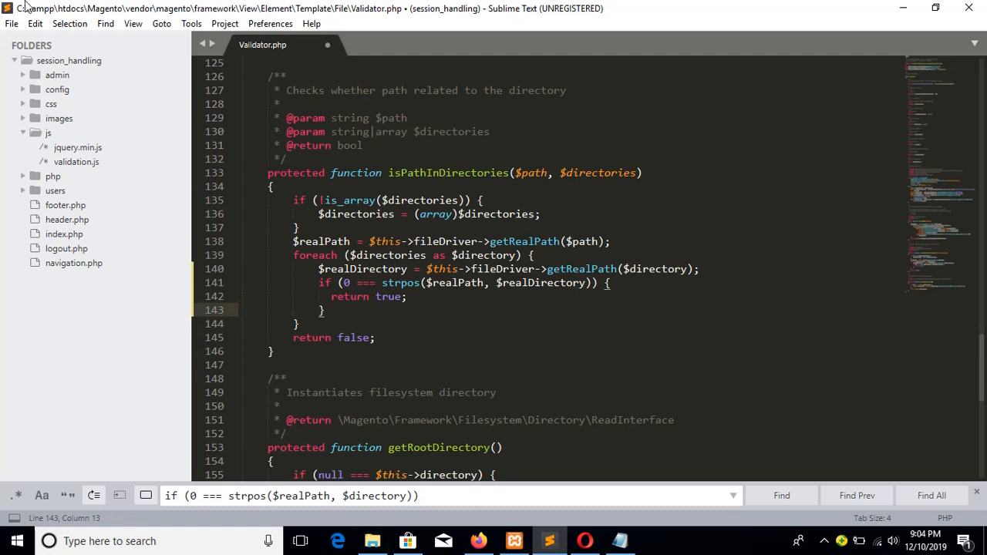
key(ctrl+s)
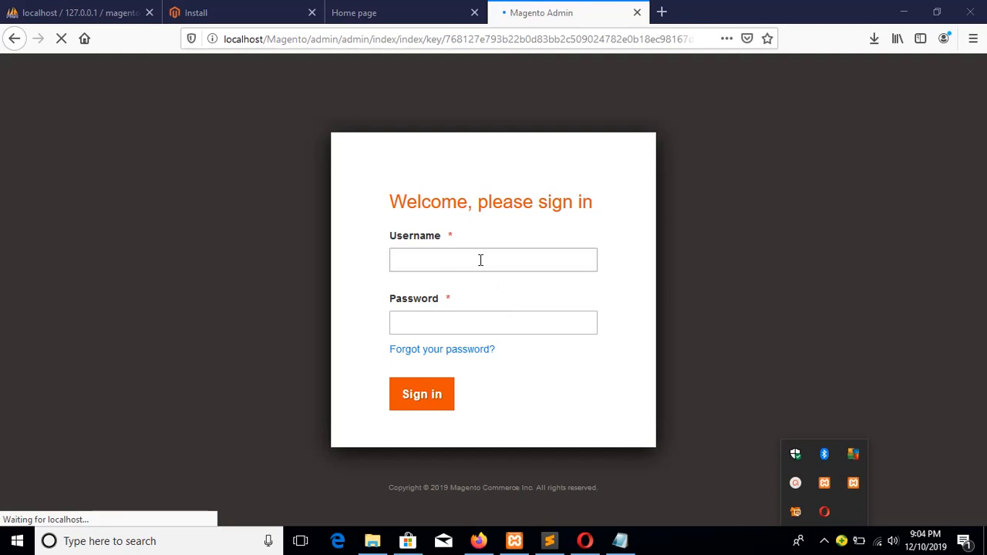
mouse_move(472, 263)
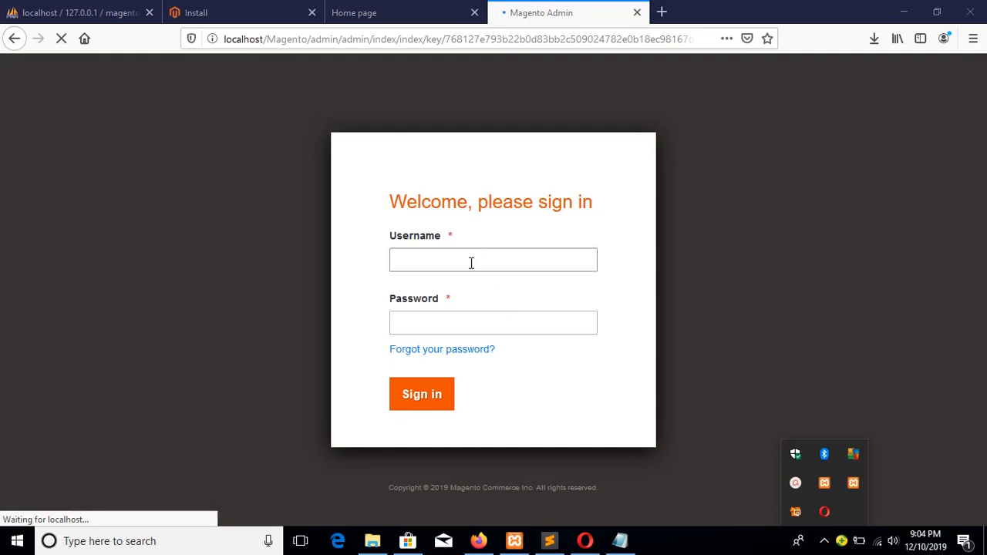
Enter the admin username 'fahmida' and password, then sign in to Magento Admin
click(469, 263)
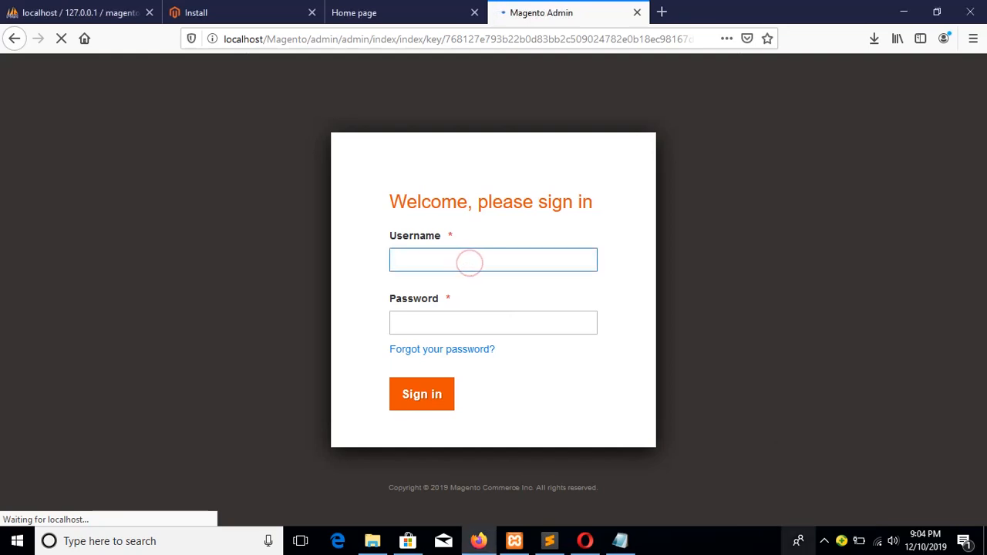
text(fah)
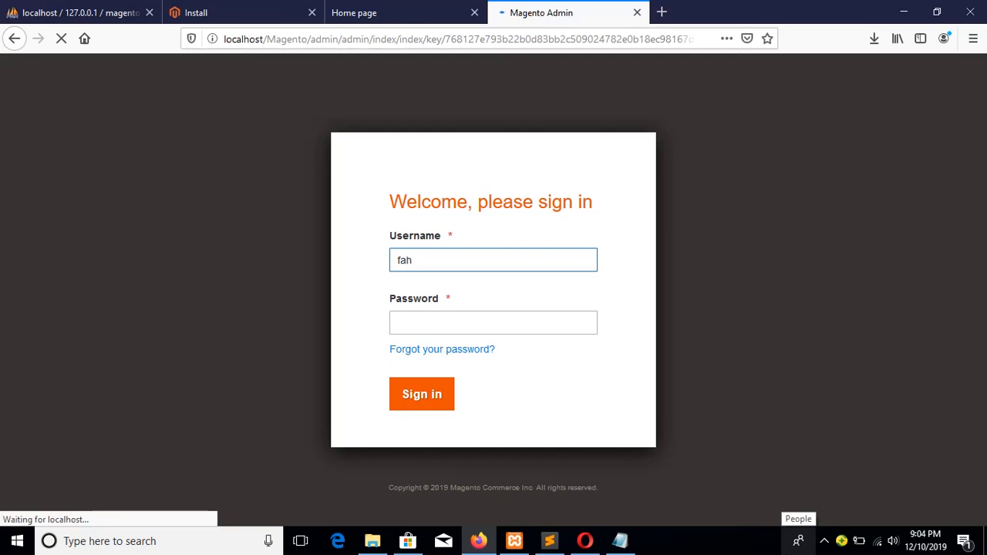
text(mida)
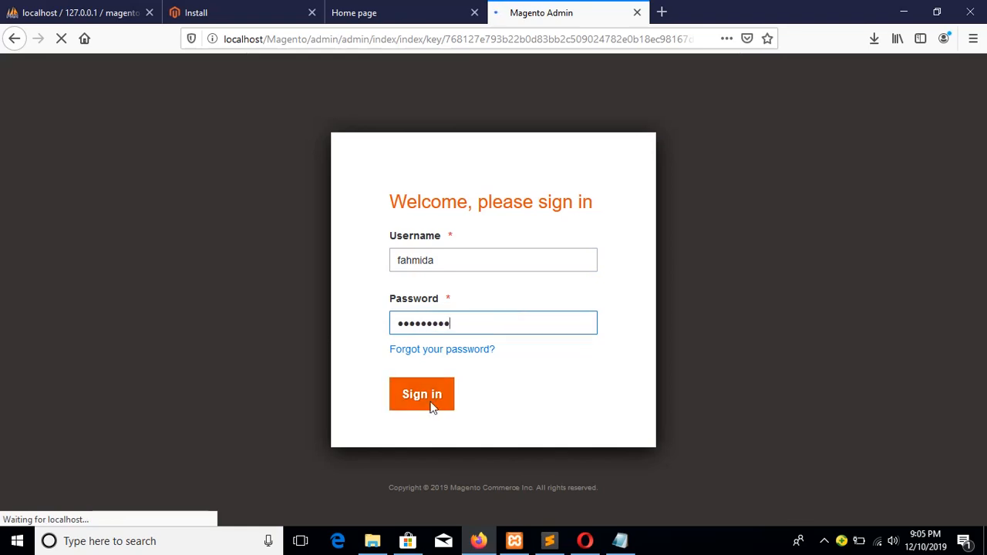
click(422, 395)
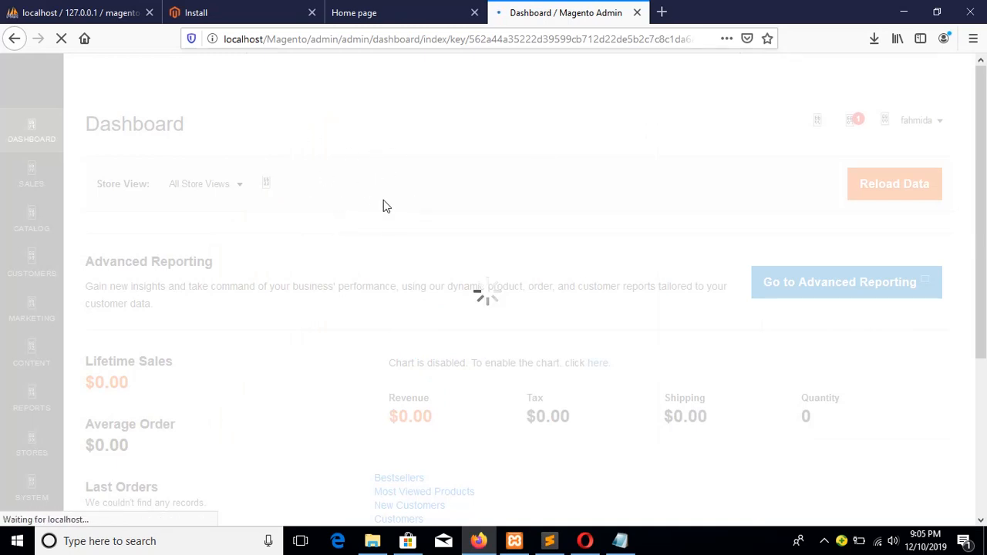
mouse_move(392, 198)
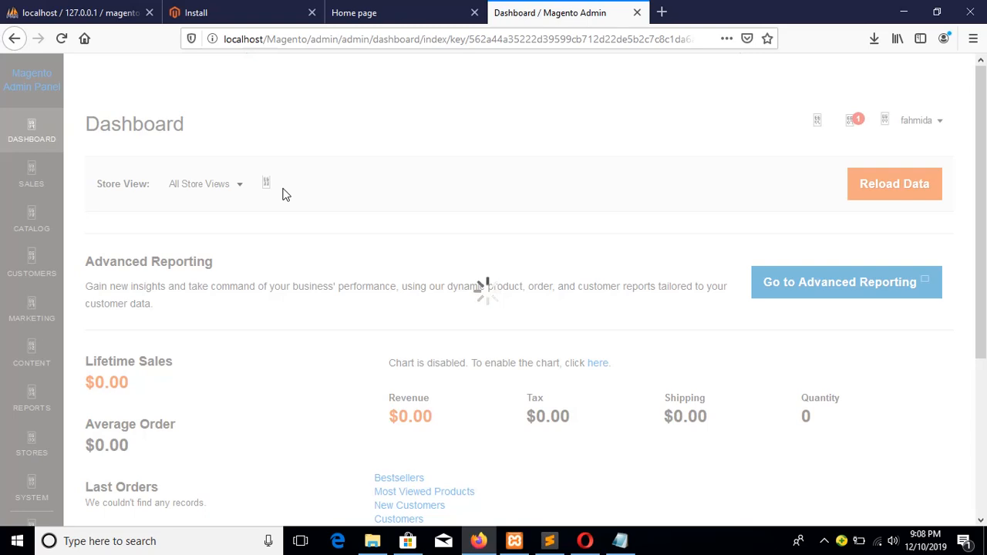
mouse_move(296, 302)
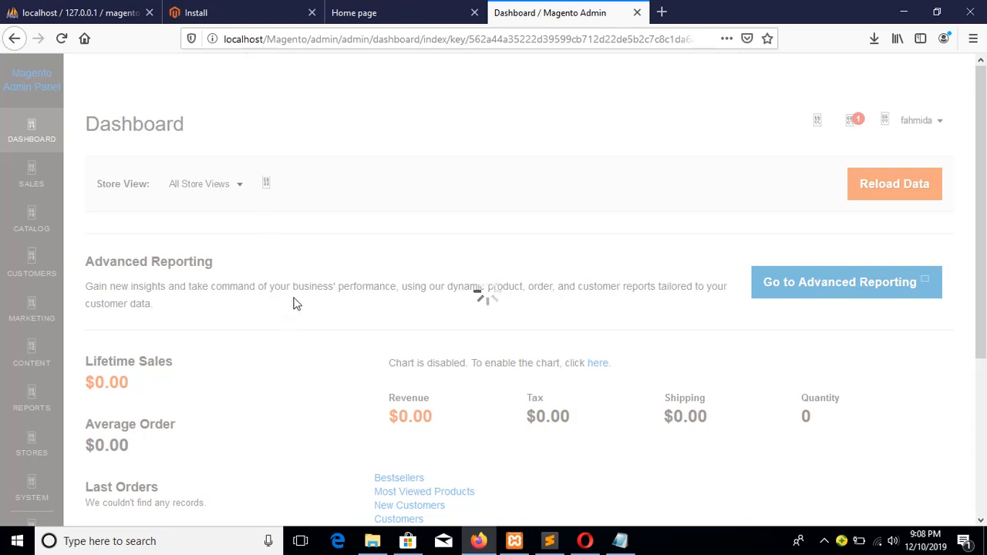
mouse_move(287, 304)
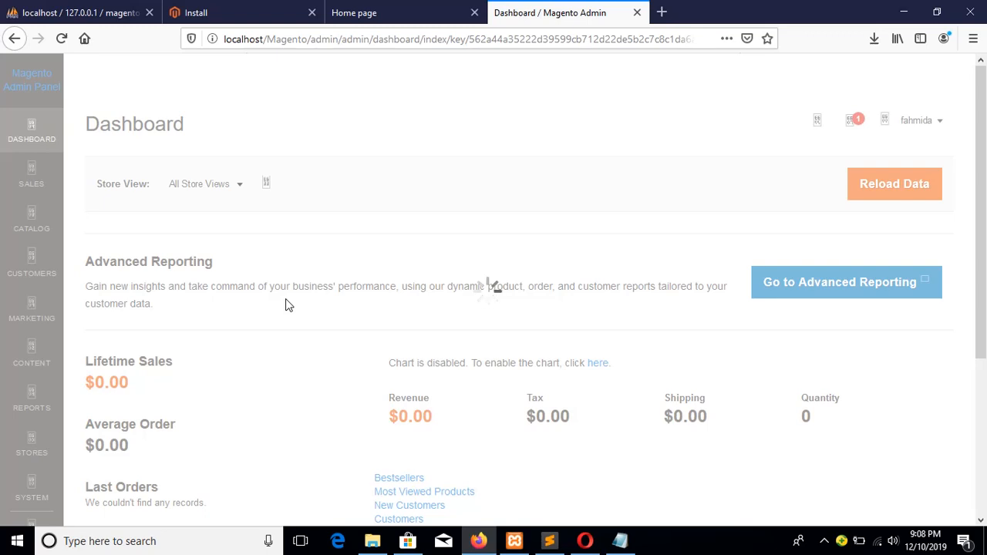
mouse_move(830, 512)
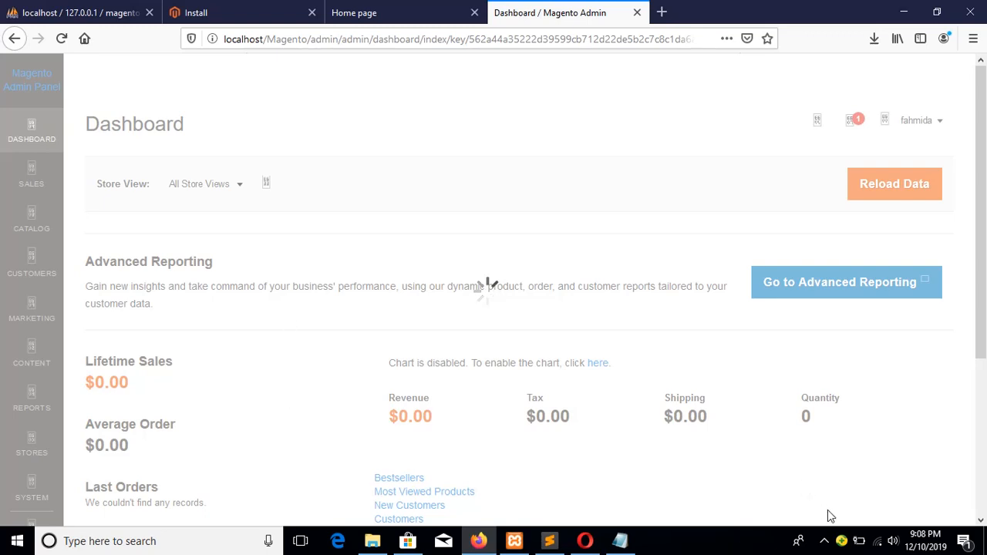